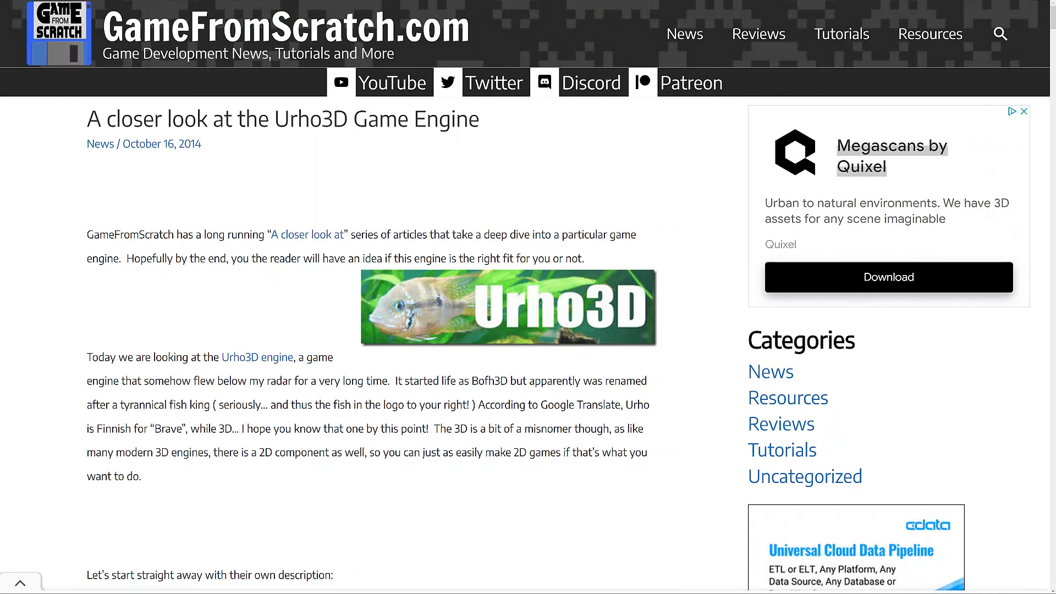
mouse_move(119, 290)
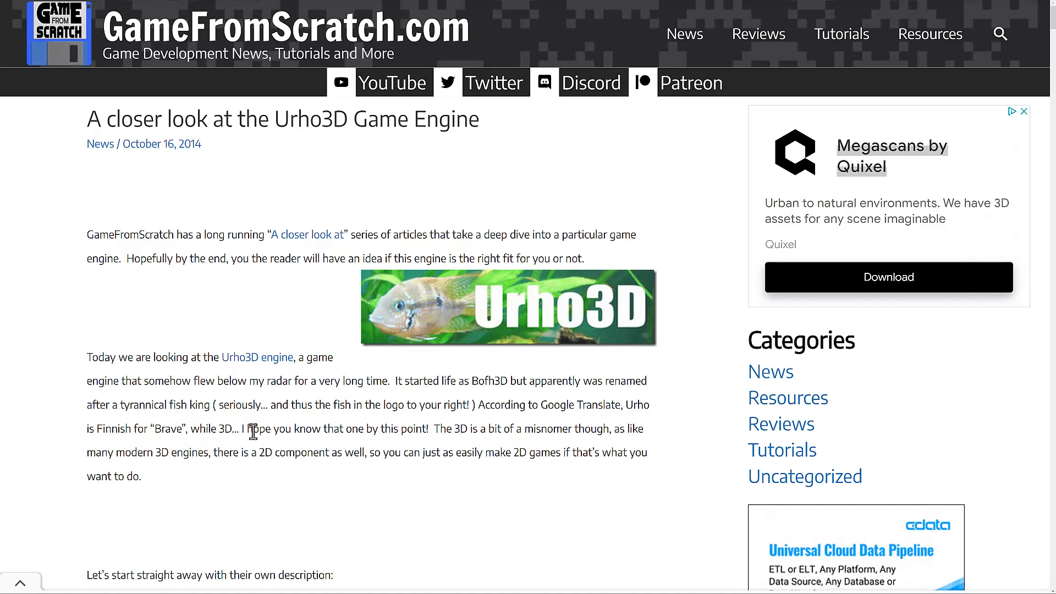
Step: Scroll down through the Urho.Net repository's file list, releases and language breakdown
scroll(down, 3)
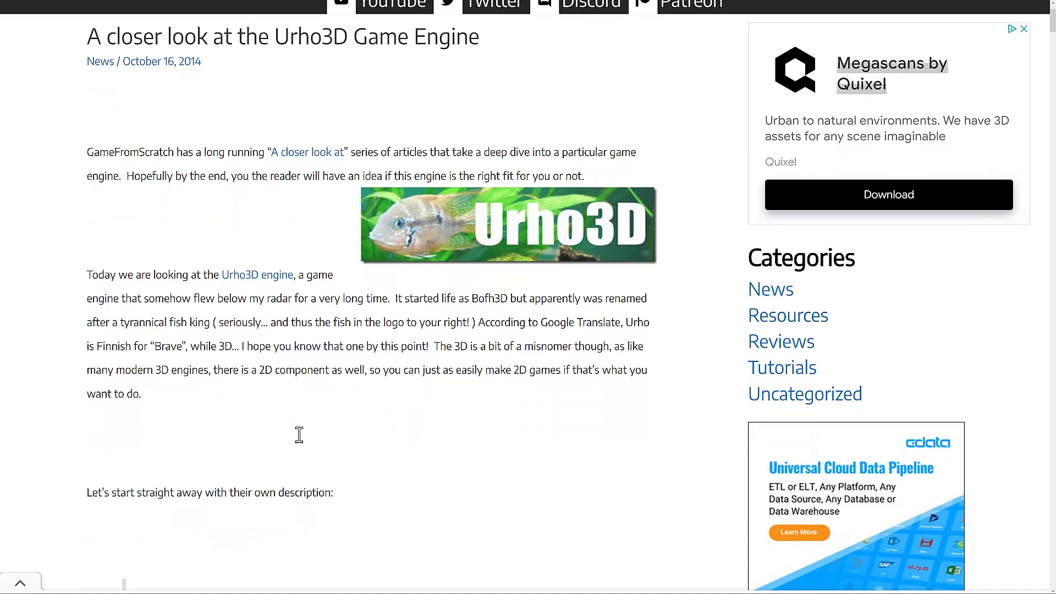
scroll(down, 3)
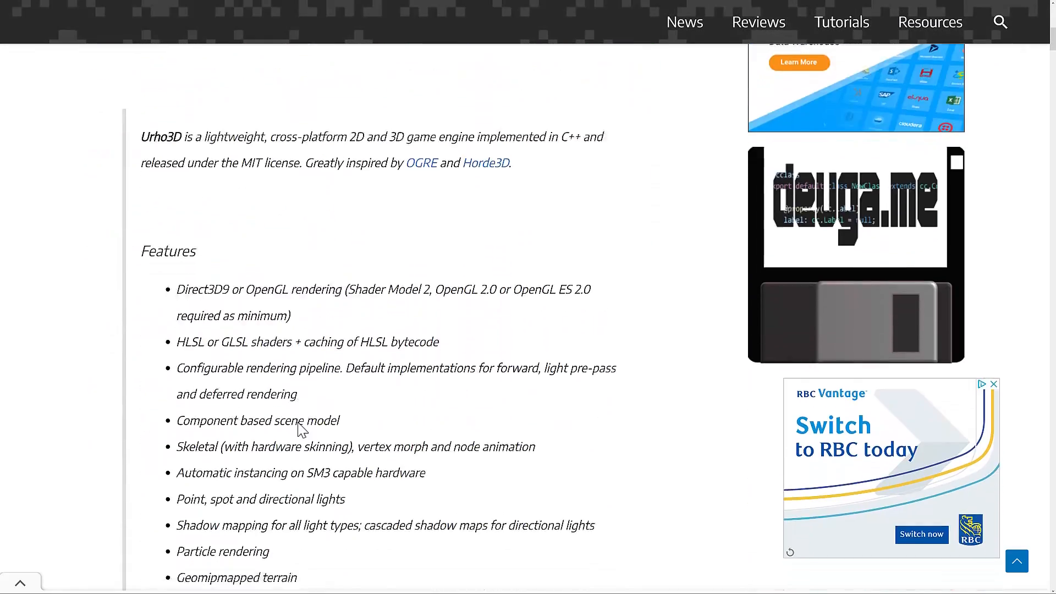
scroll(down, 3)
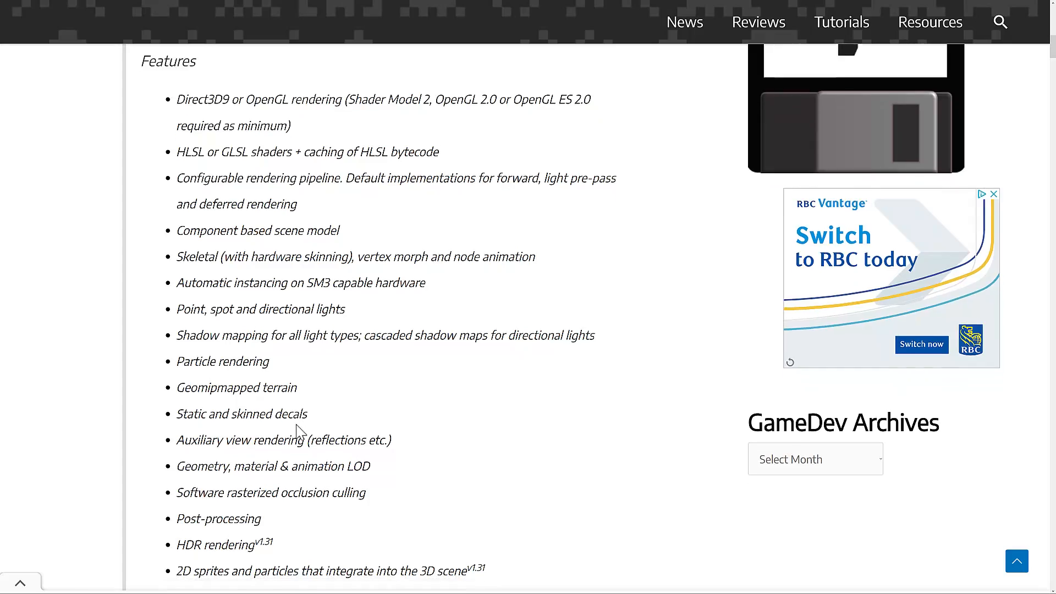
scroll(down, 3)
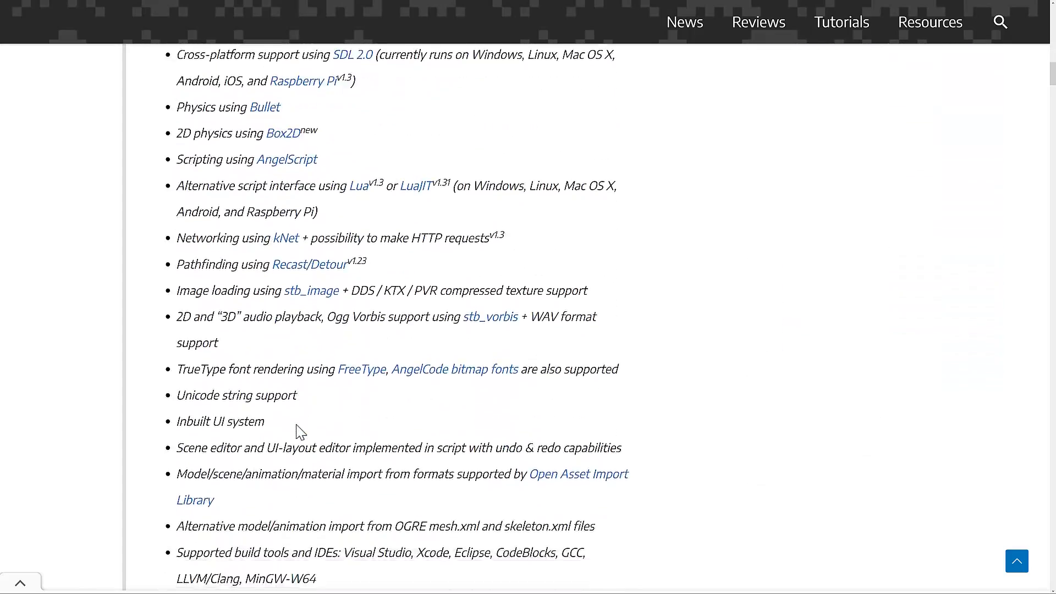
scroll(up, 3)
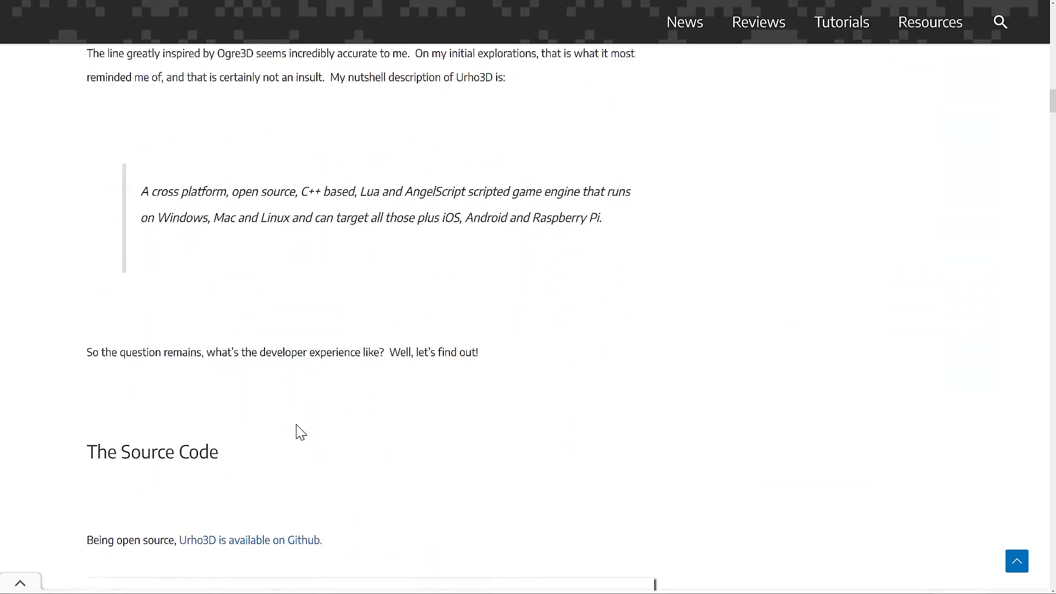
scroll(down, 3)
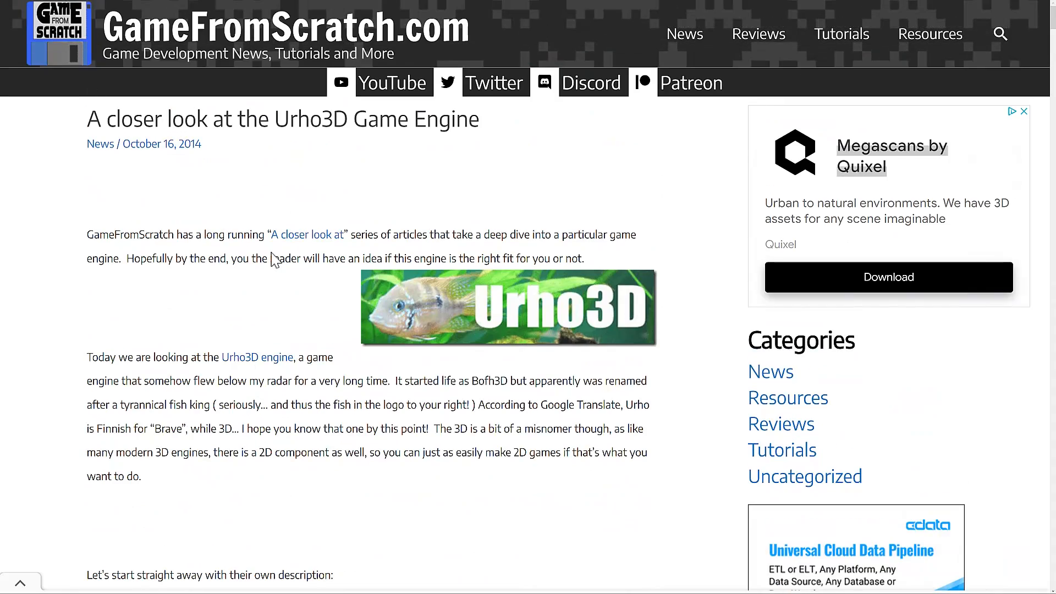
mouse_move(276, 298)
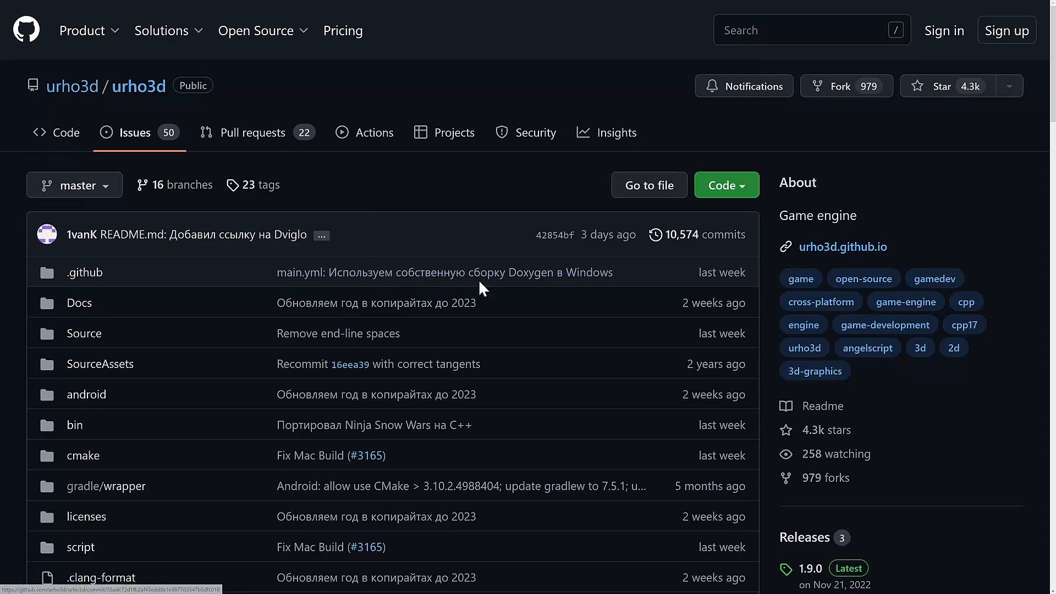
scroll(down, 3)
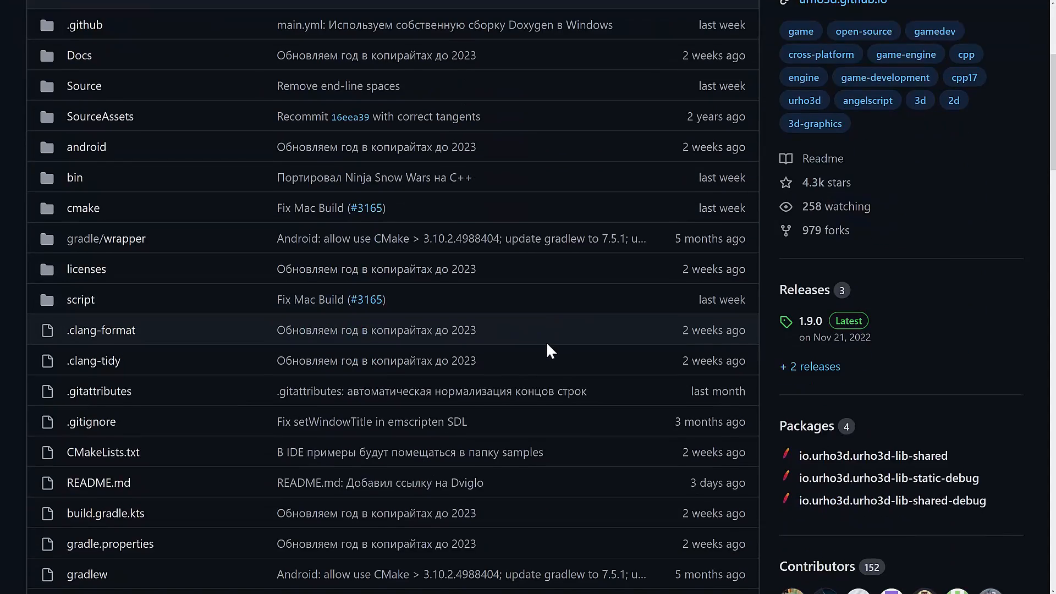
scroll(down, 3)
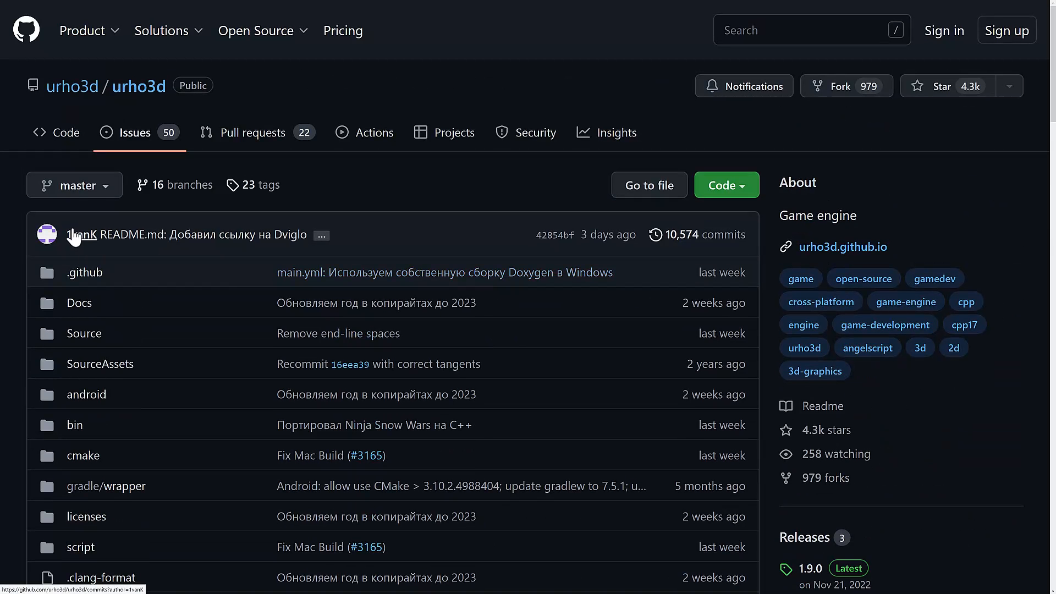
mouse_move(84, 245)
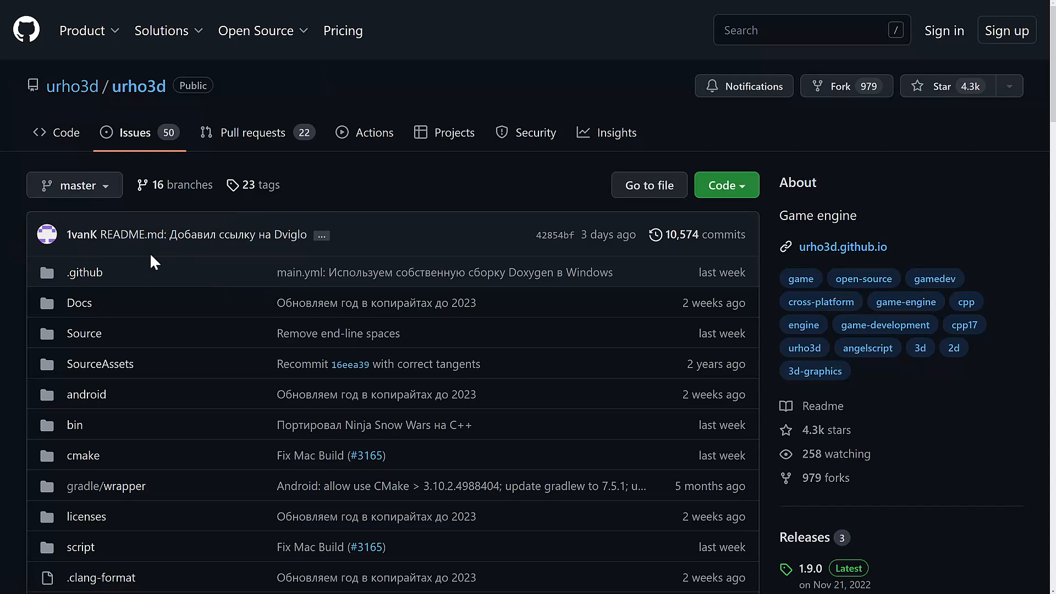
mouse_move(561, 182)
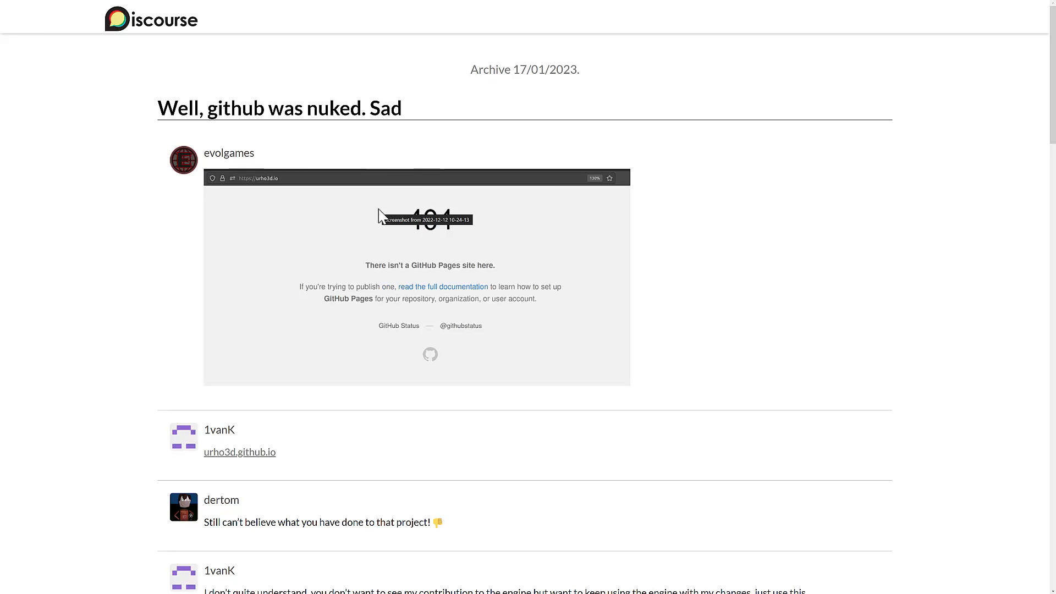
mouse_move(463, 194)
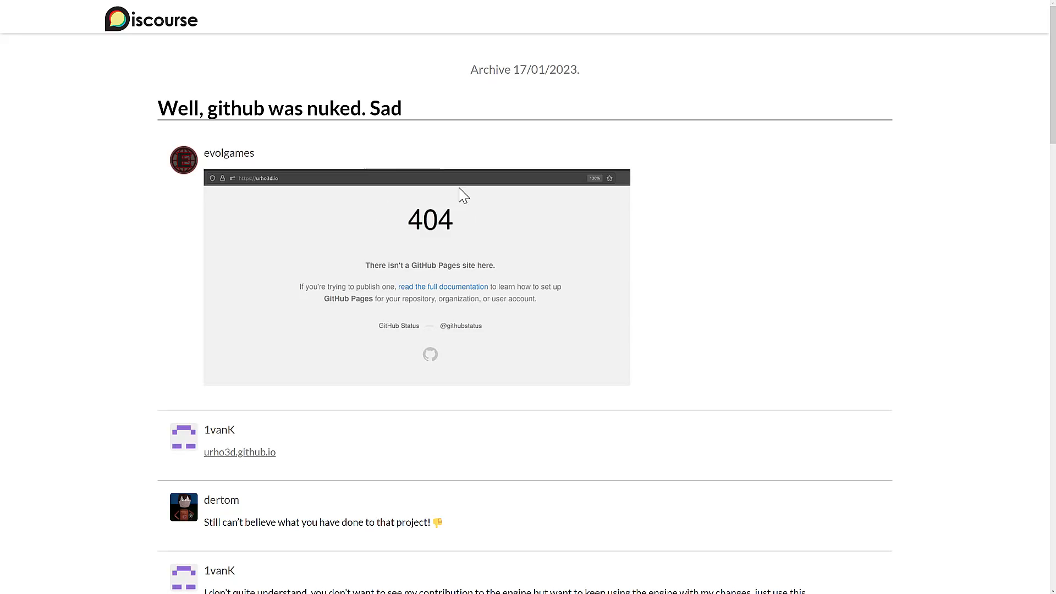
scroll(down, 3)
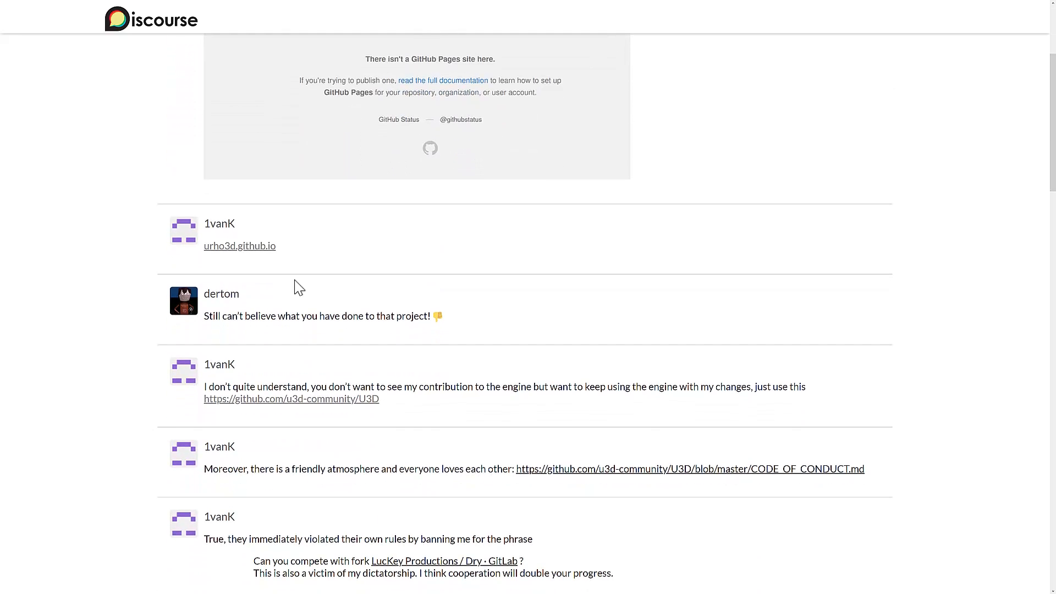
scroll(down, 3)
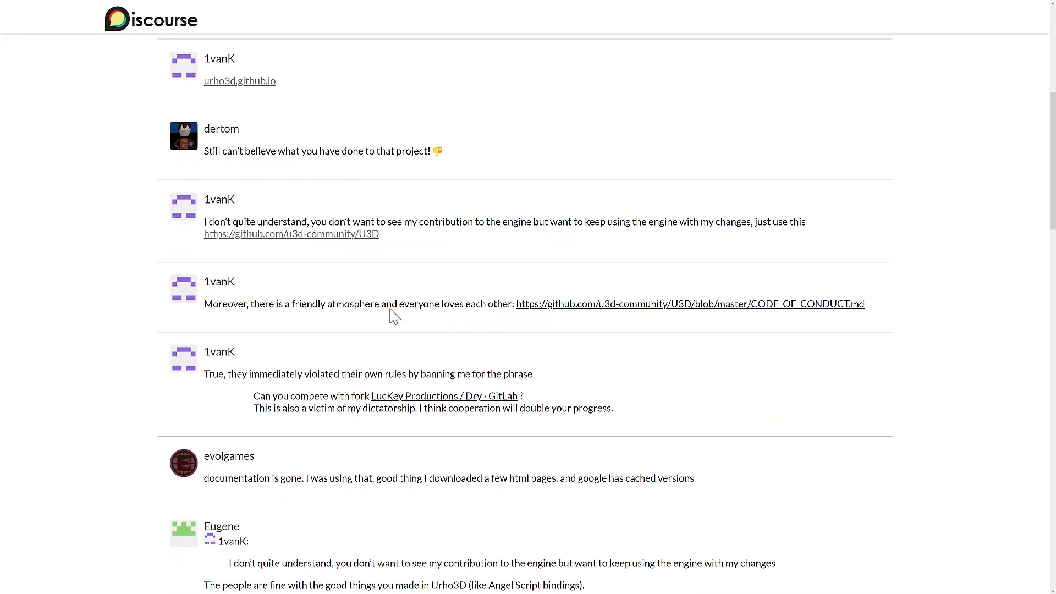
mouse_move(455, 161)
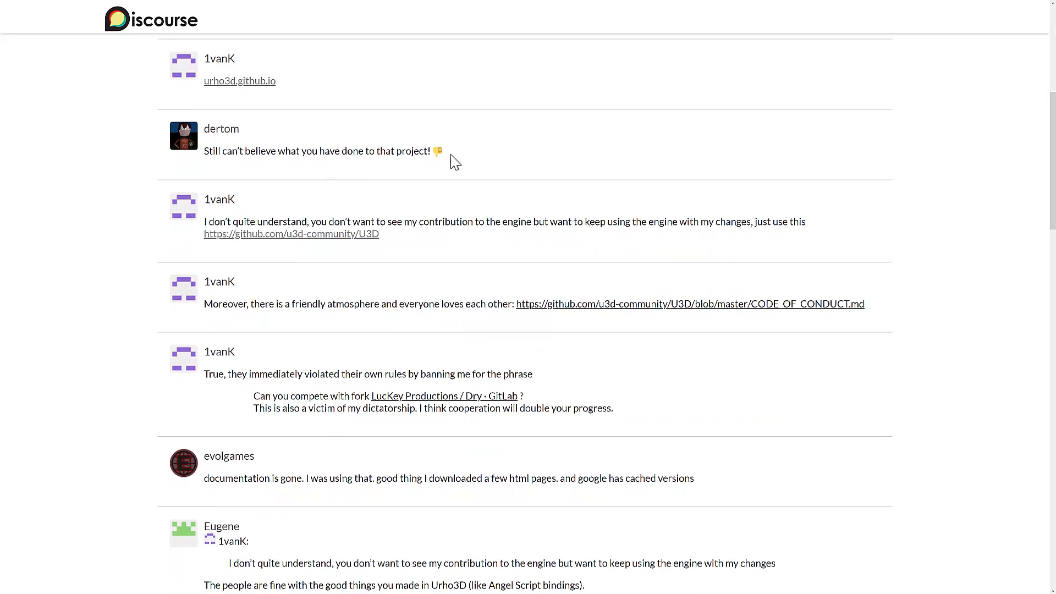
scroll(down, 3)
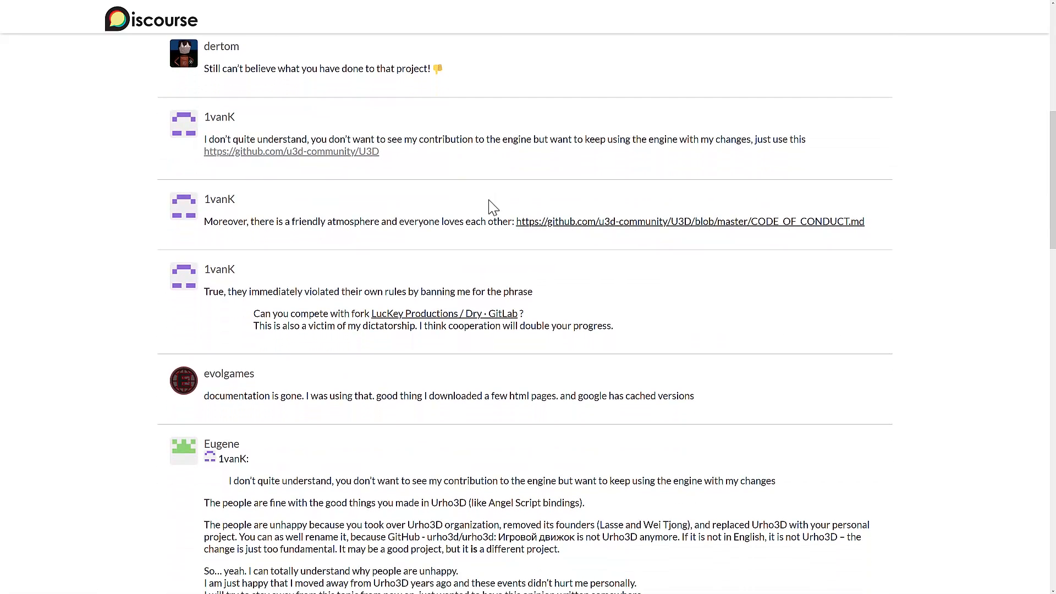
scroll(down, 3)
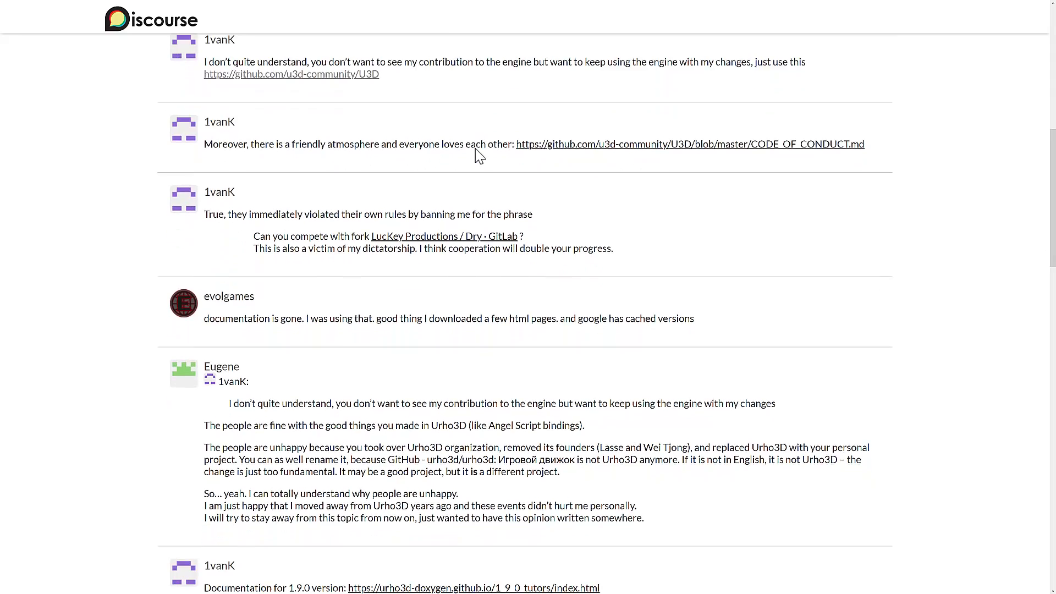
scroll(down, 3)
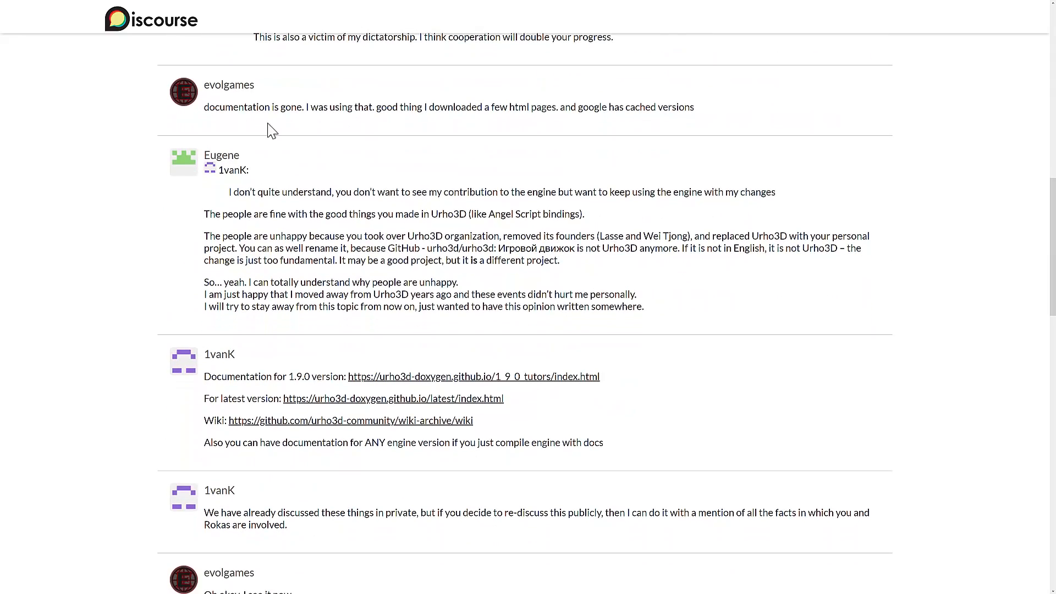
scroll(down, 3)
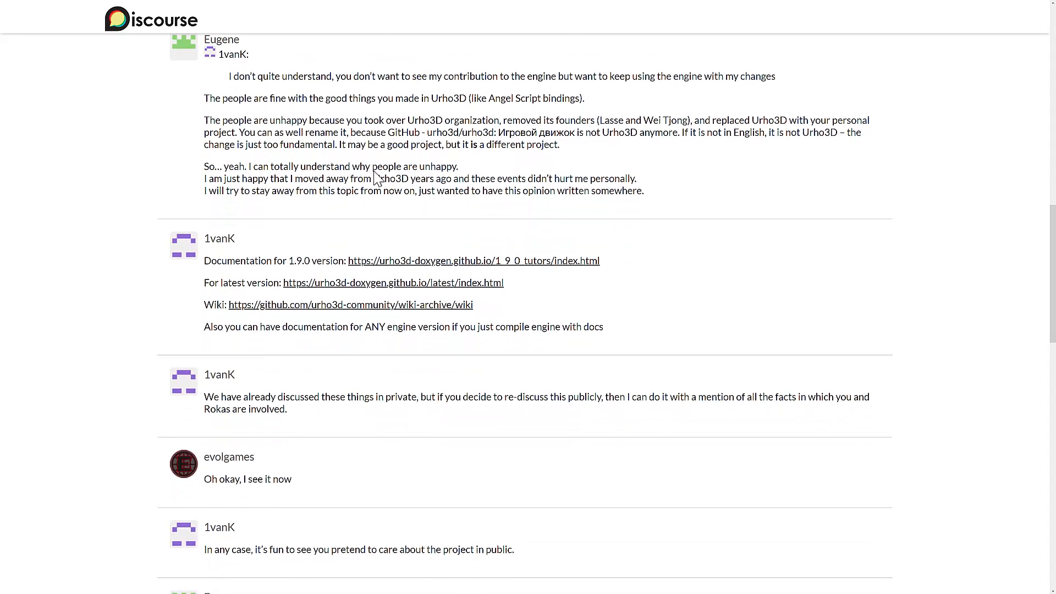
scroll(down, 3)
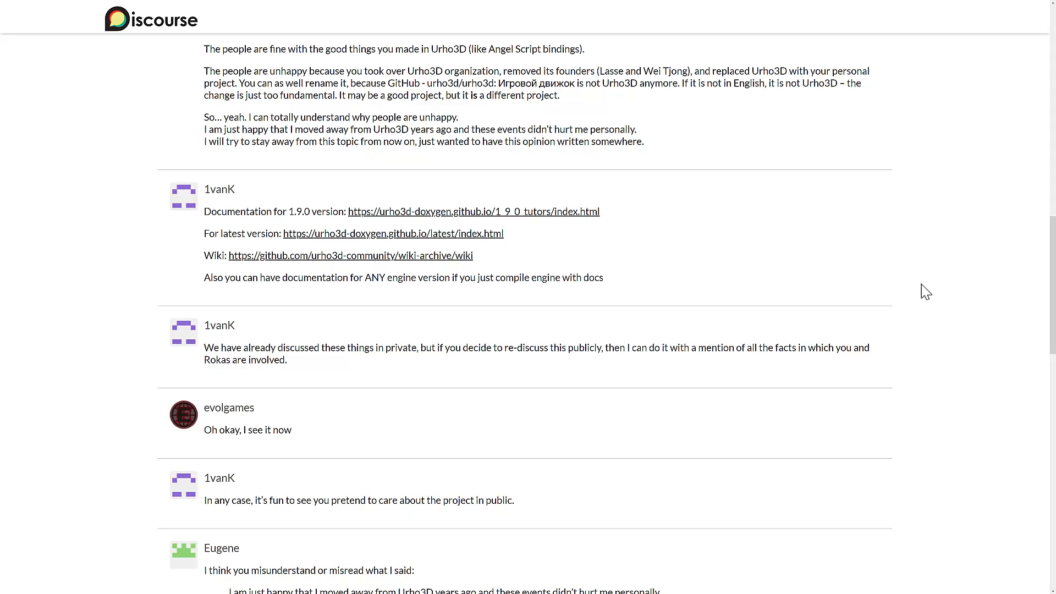
Step: Read on down through the Urho.Net README, clearing the stray selection on its advice bullet points
scroll(down, 3)
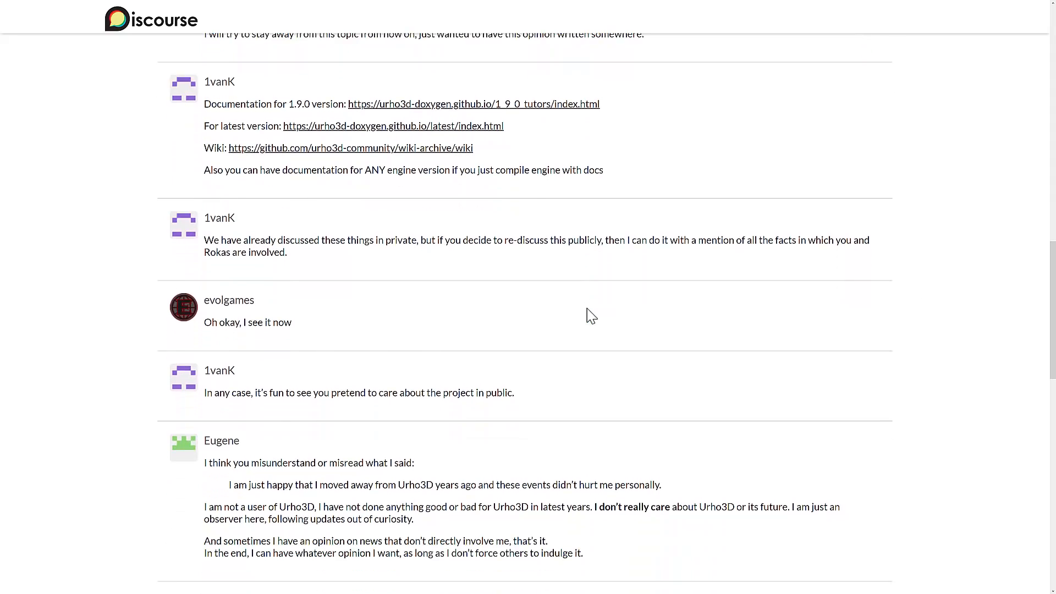
scroll(down, 3)
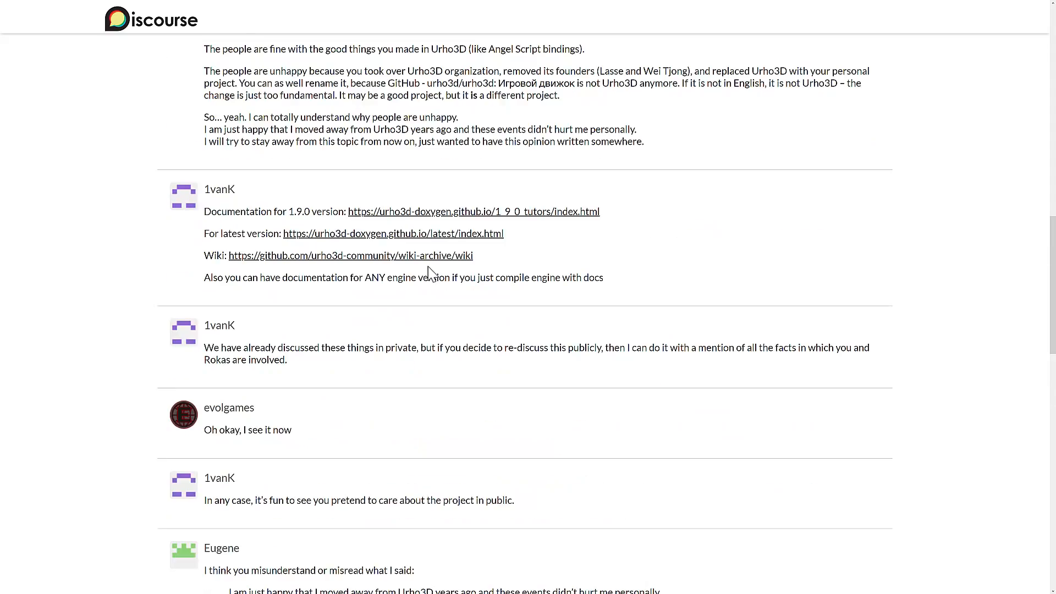
scroll(down, 3)
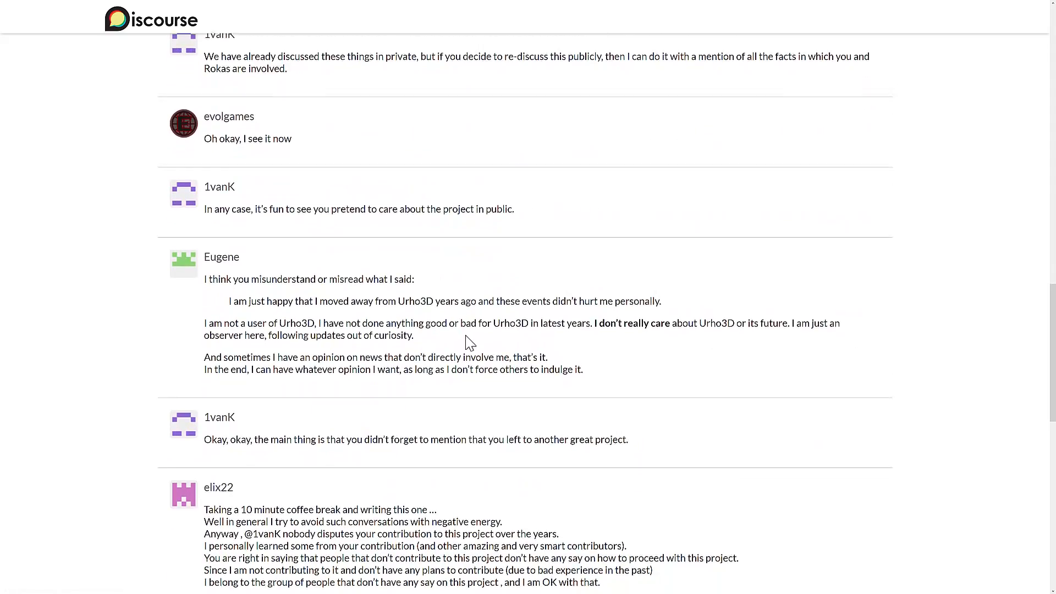
scroll(down, 3)
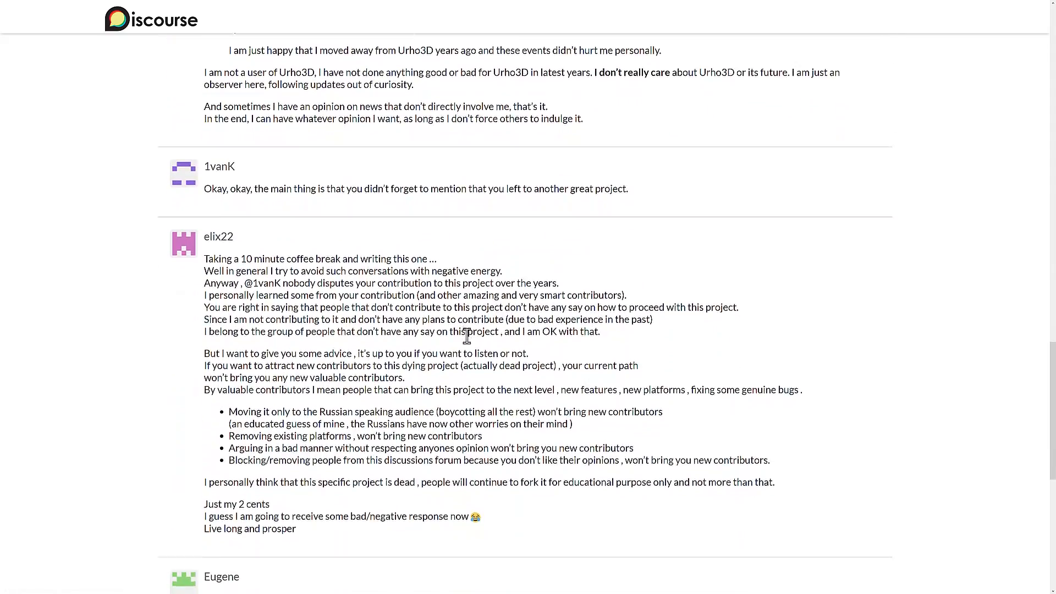
scroll(down, 3)
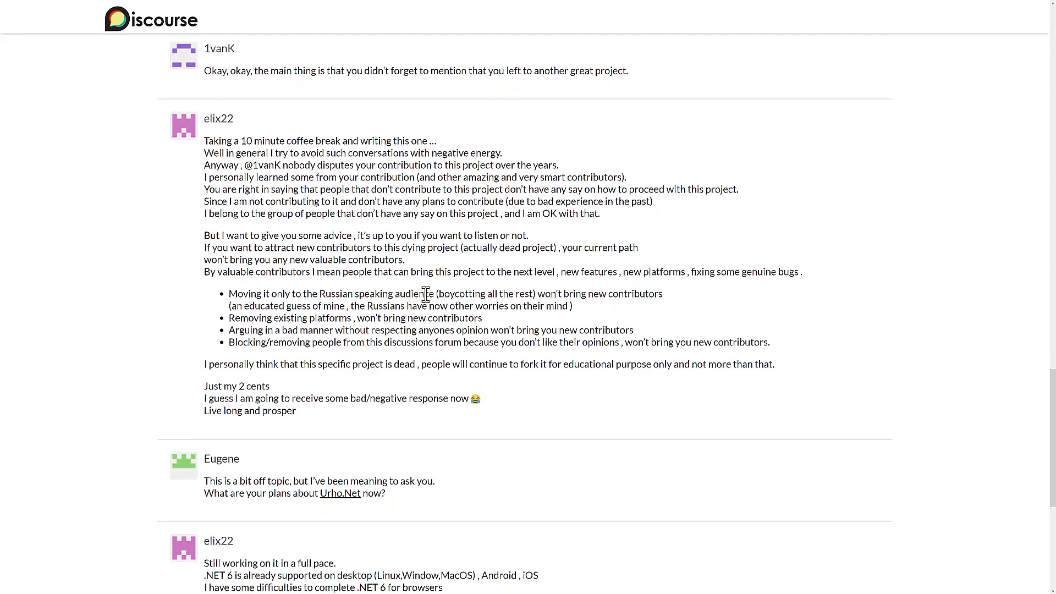
scroll(down, 3)
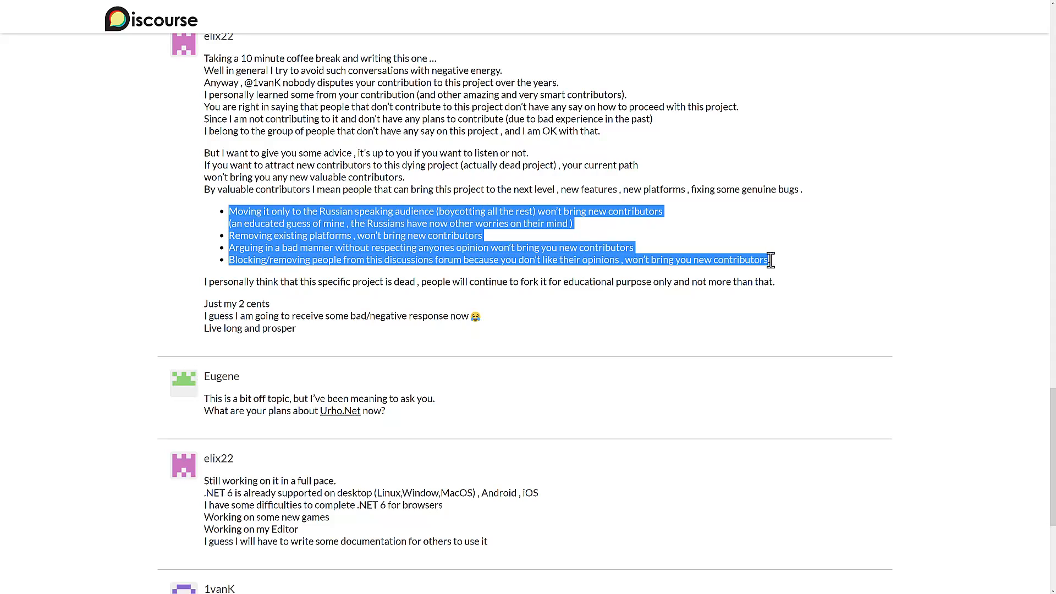
click(755, 251)
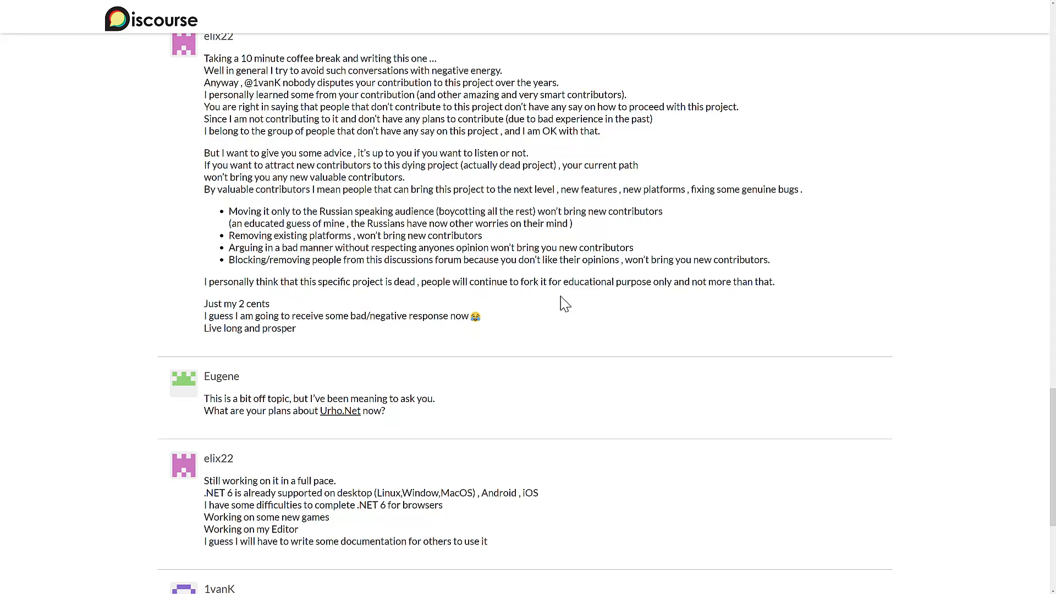
scroll(down, 3)
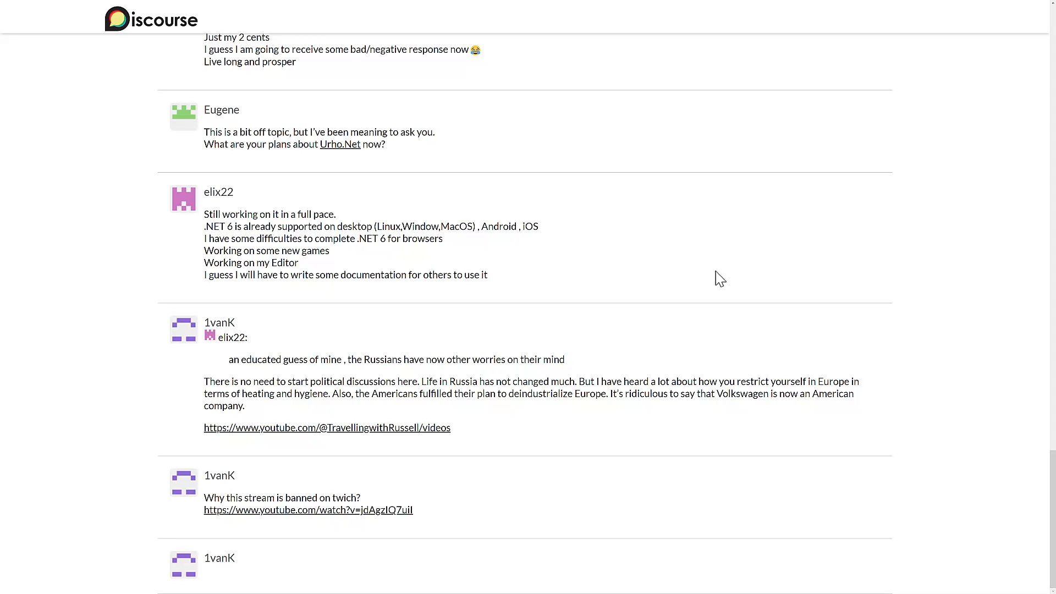
Step: Return to the top of the Urho.Net repository page and scroll through it once more
click(340, 144)
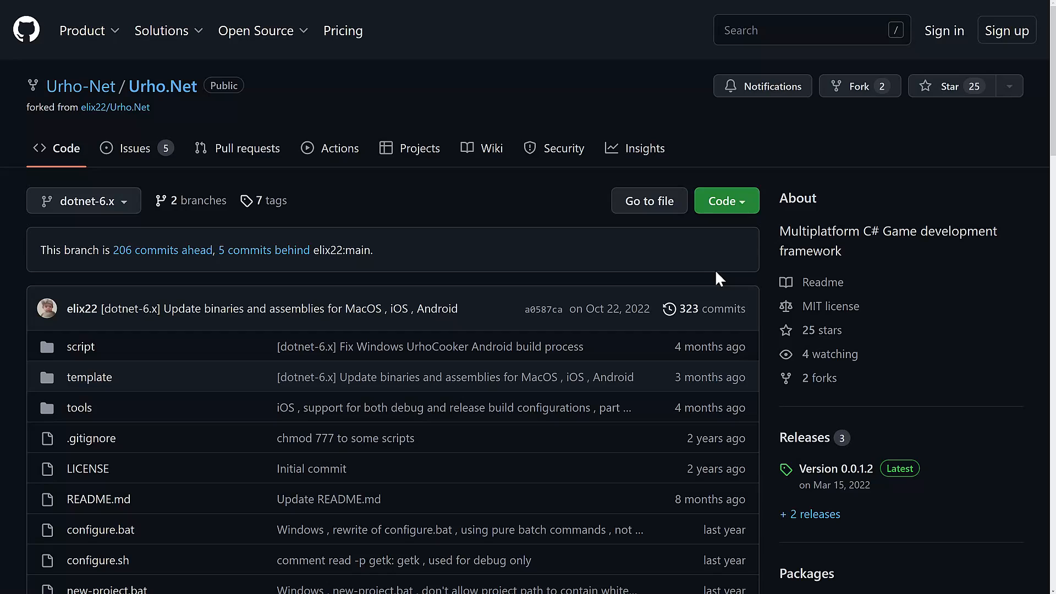
mouse_move(115, 106)
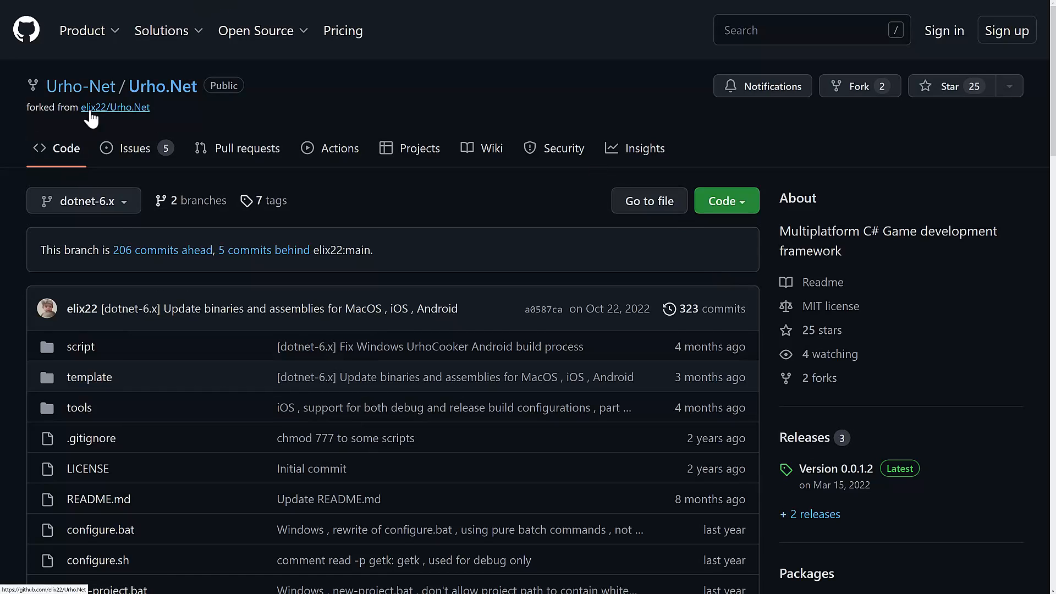
mouse_move(523, 246)
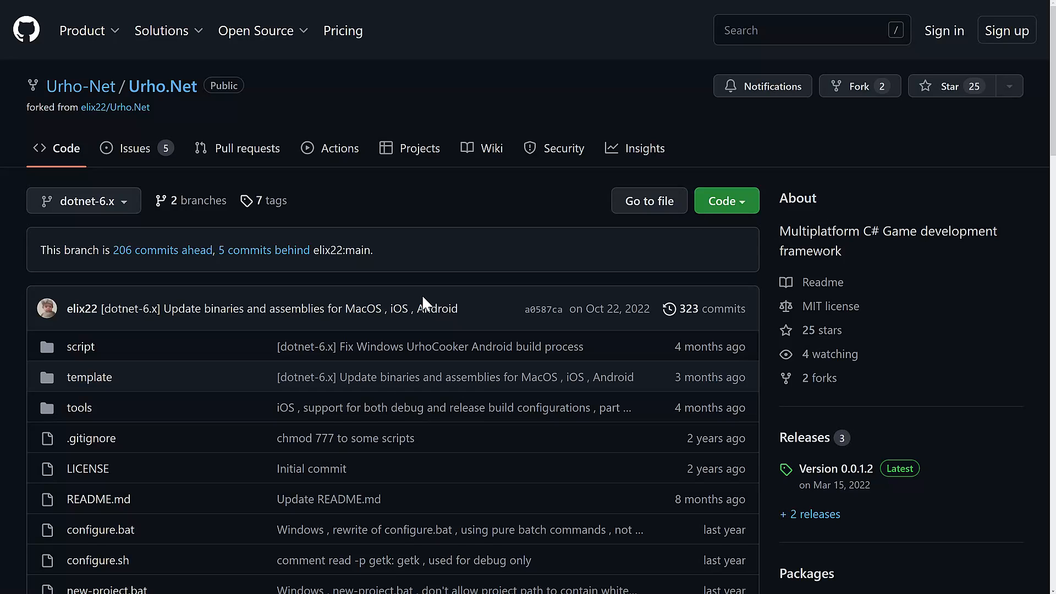
scroll(down, 3)
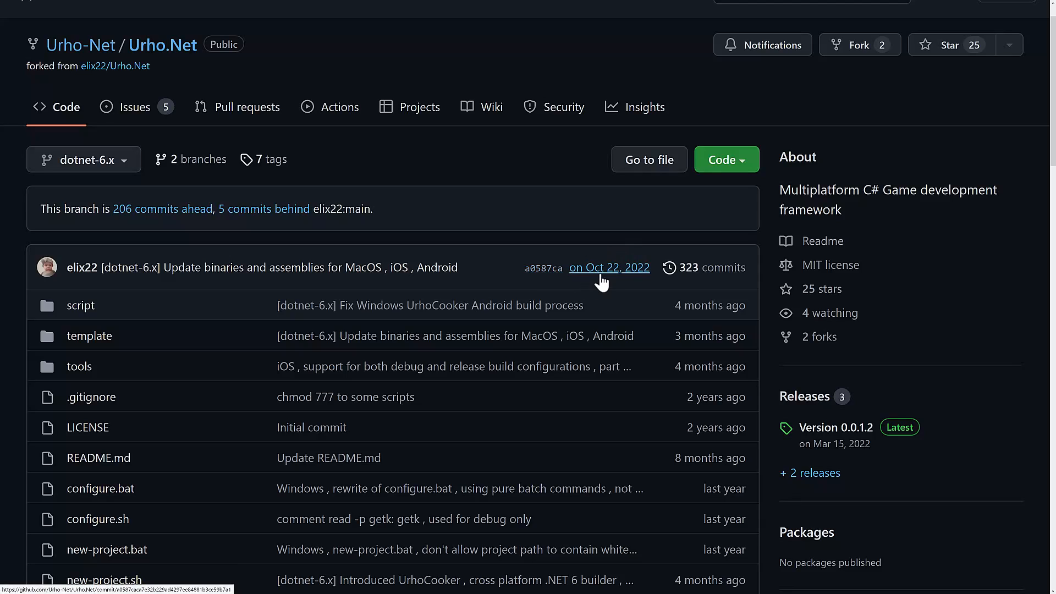
mouse_move(608, 278)
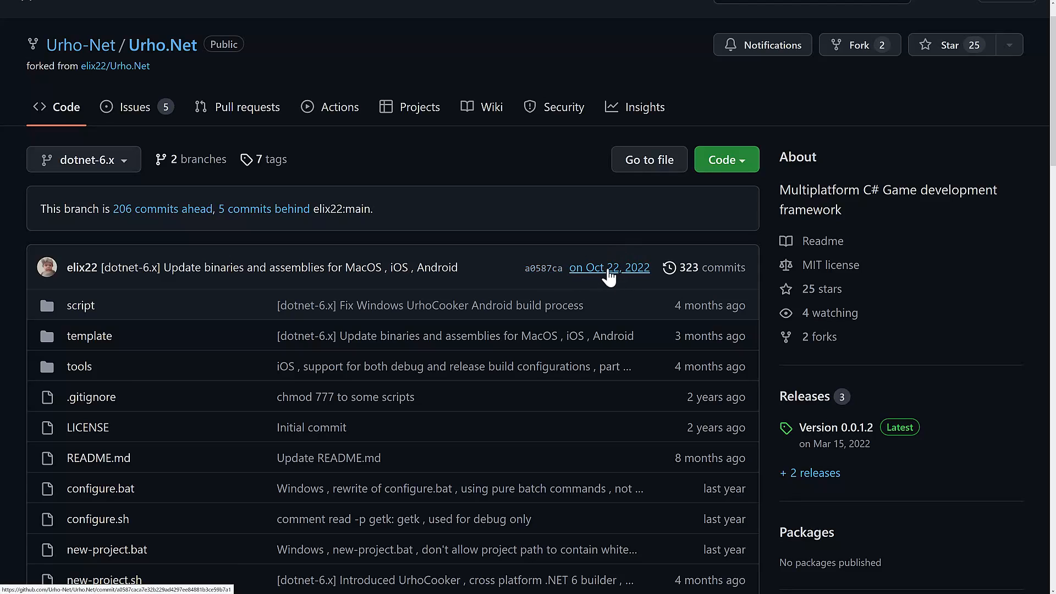
mouse_move(612, 330)
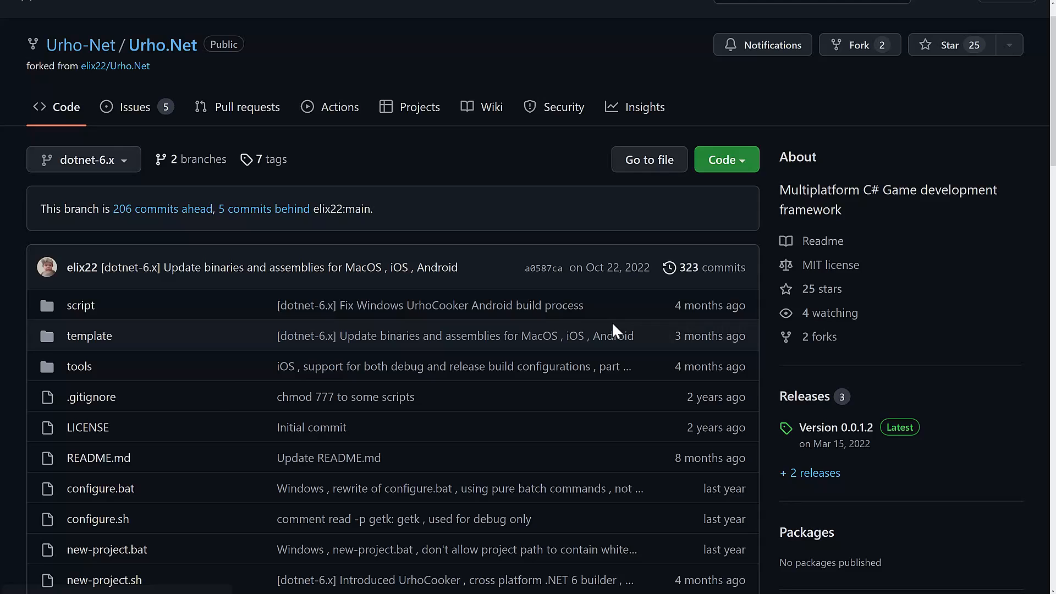
scroll(down, 3)
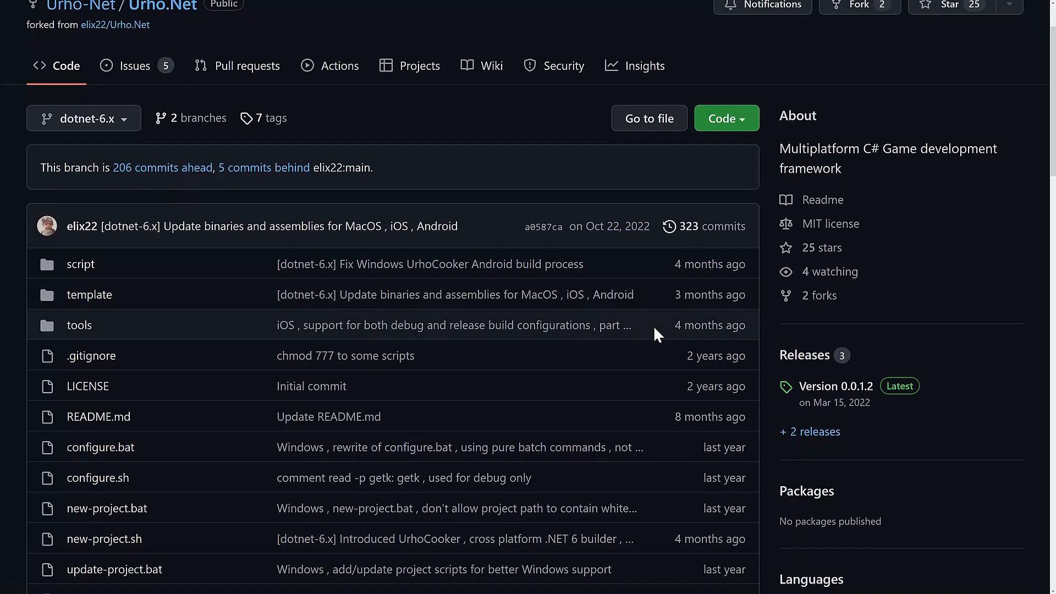
scroll(down, 3)
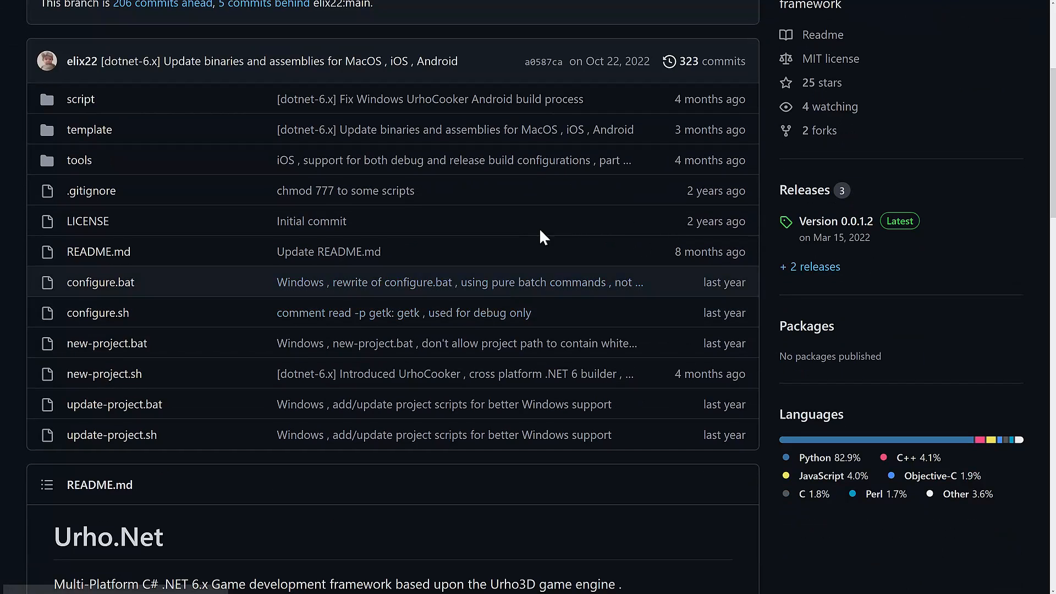
scroll(down, 3)
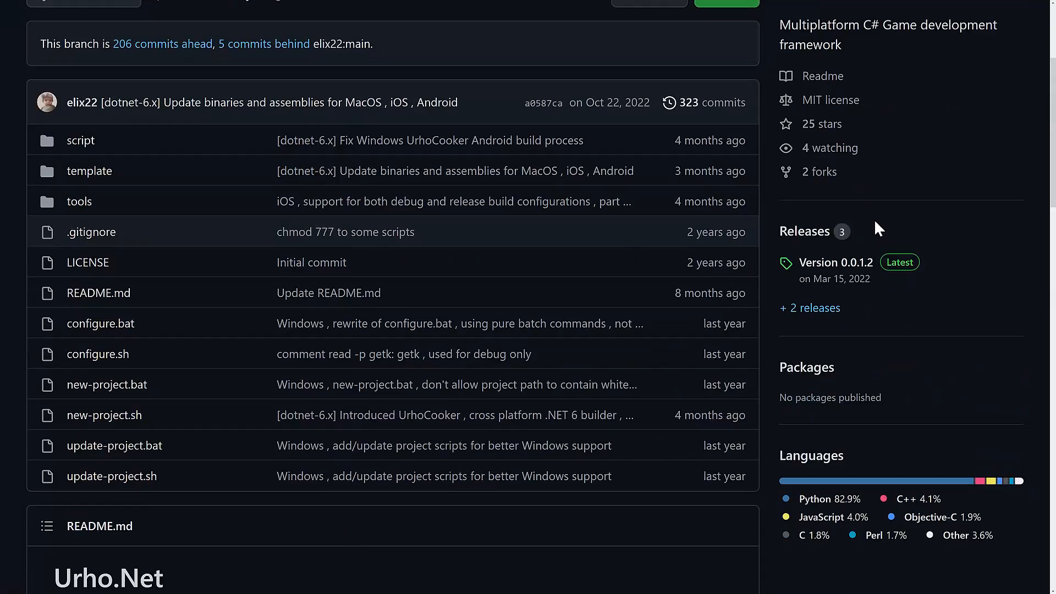
scroll(down, 3)
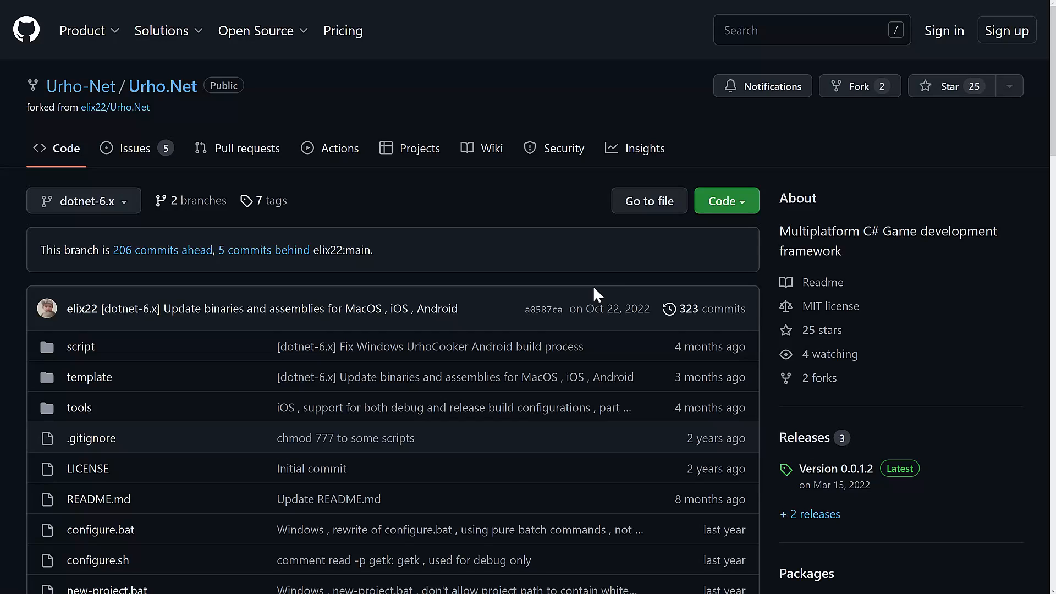
mouse_move(271, 200)
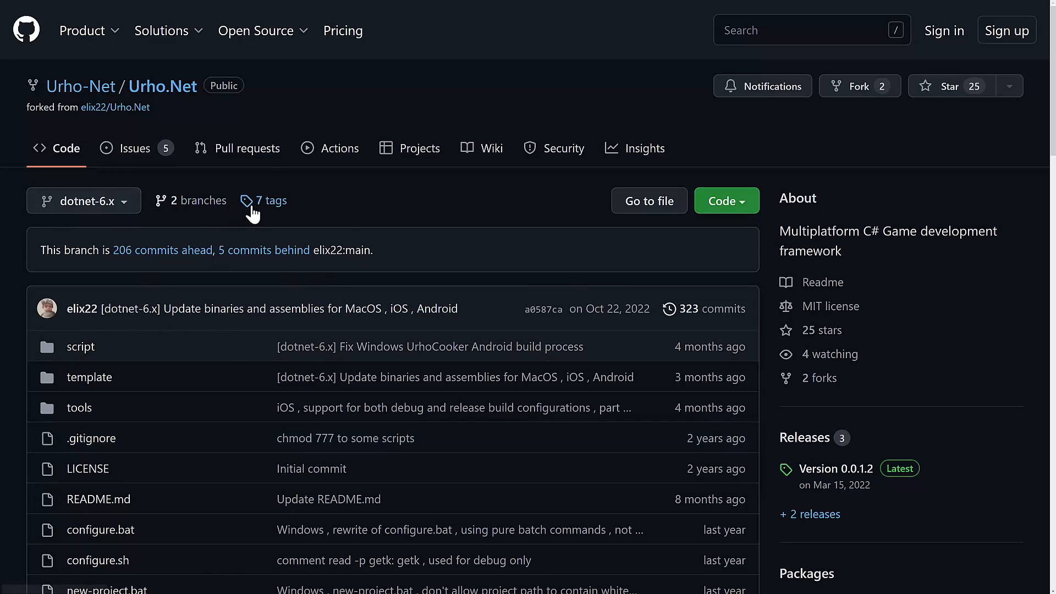
mouse_move(307, 337)
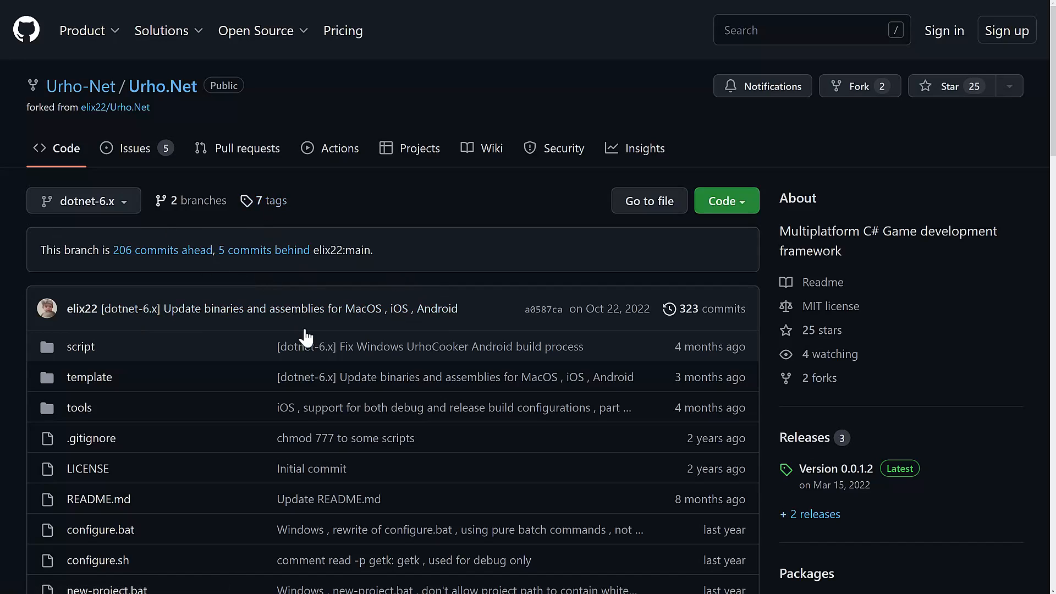
mouse_move(419, 290)
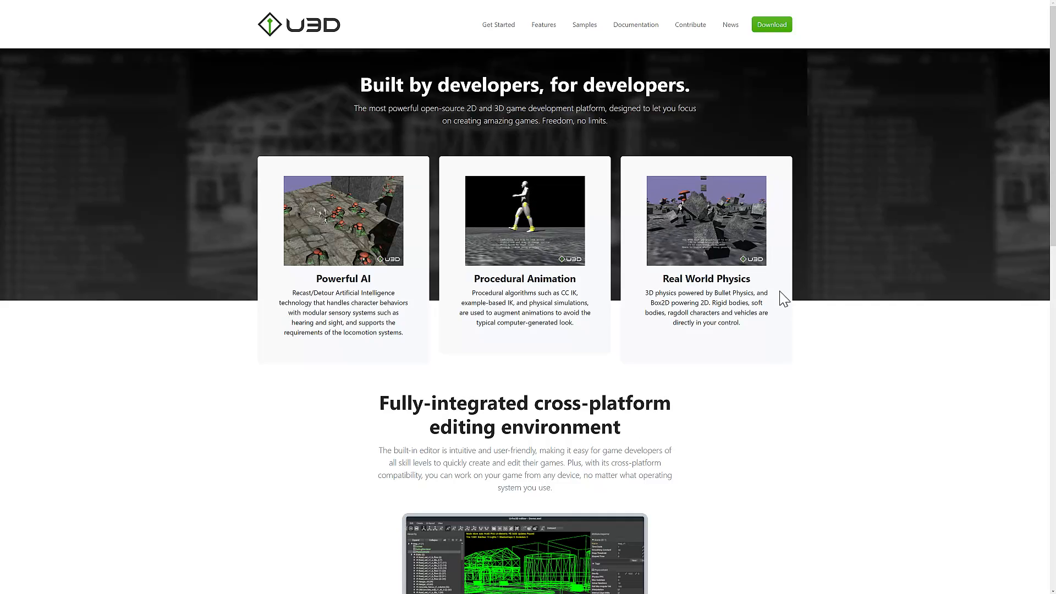
Step: Scroll the u3d.io homepage past the feature cards, editor showcase and 'The Power to Create your Vision' section
scroll(down, 3)
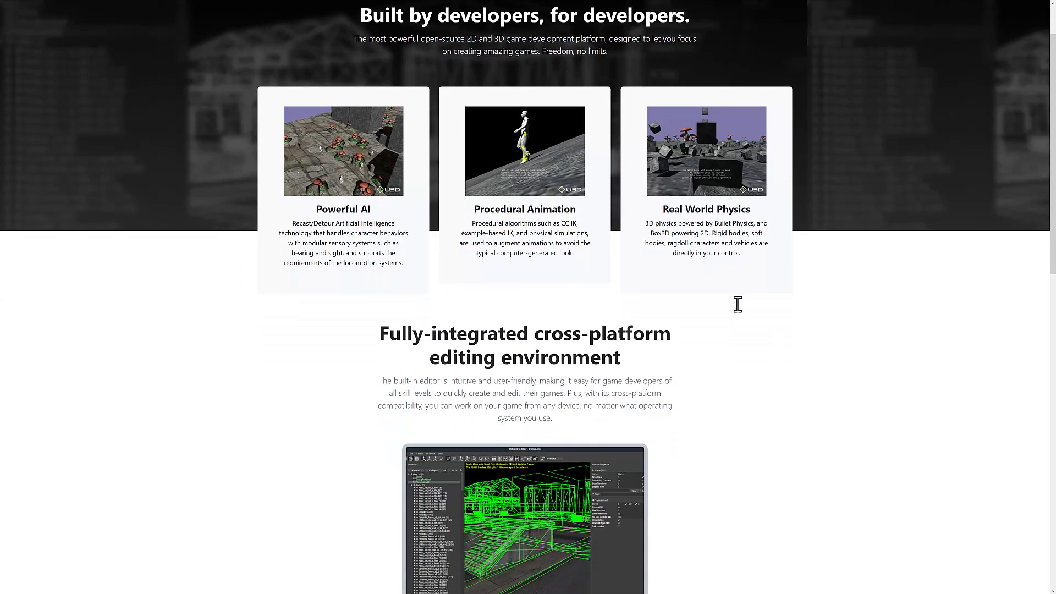
scroll(down, 3)
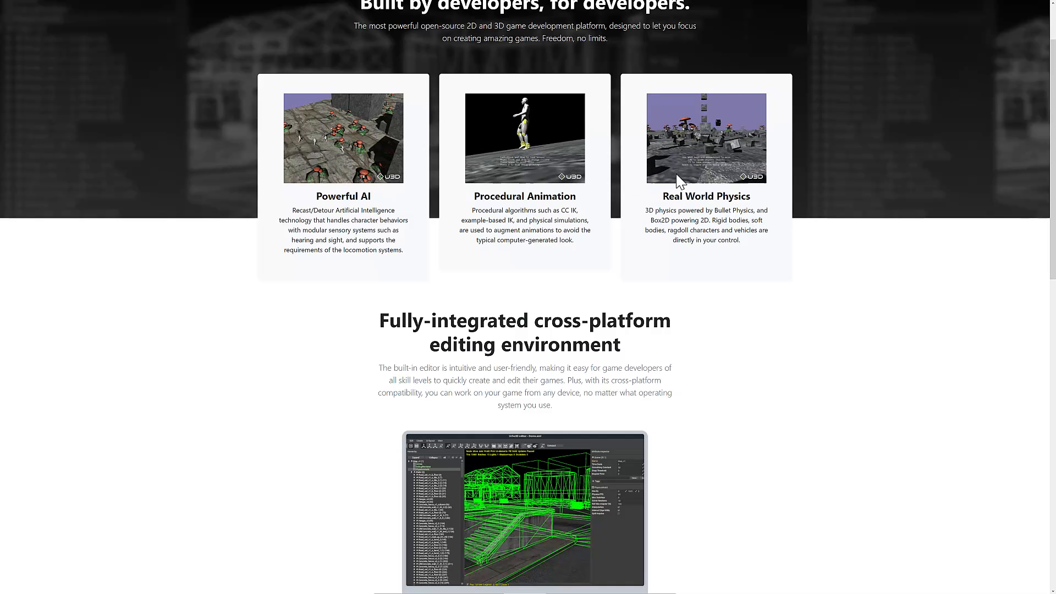
scroll(down, 3)
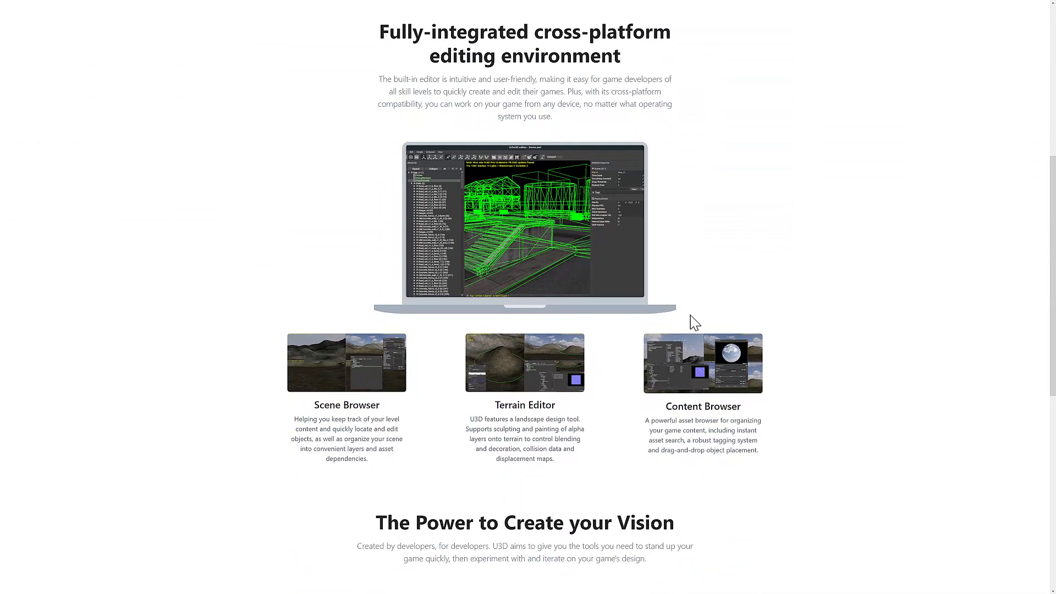
mouse_move(517, 394)
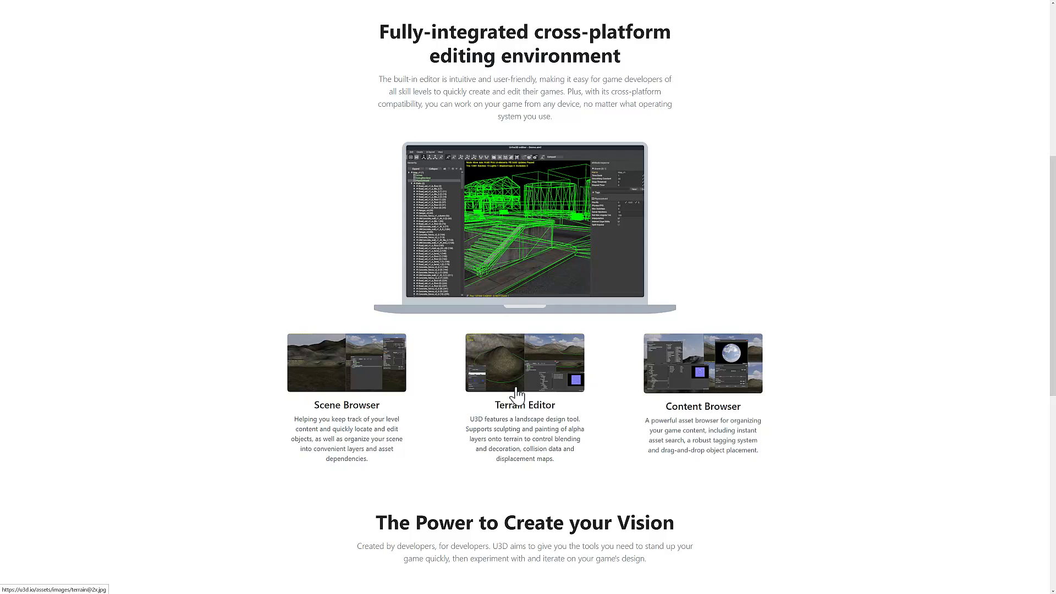
mouse_move(475, 36)
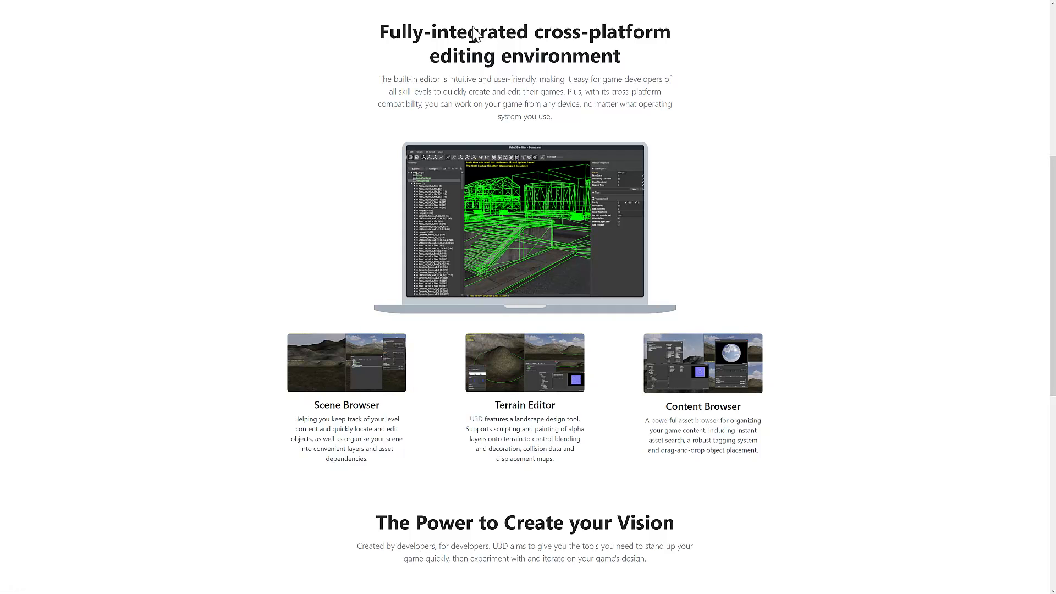
scroll(down, 3)
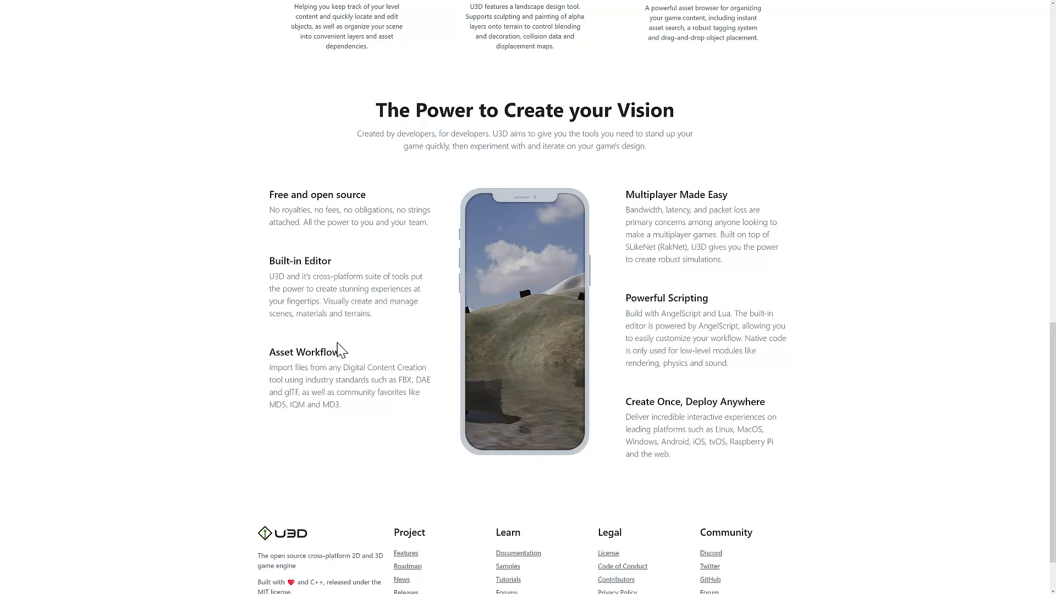
mouse_move(396, 382)
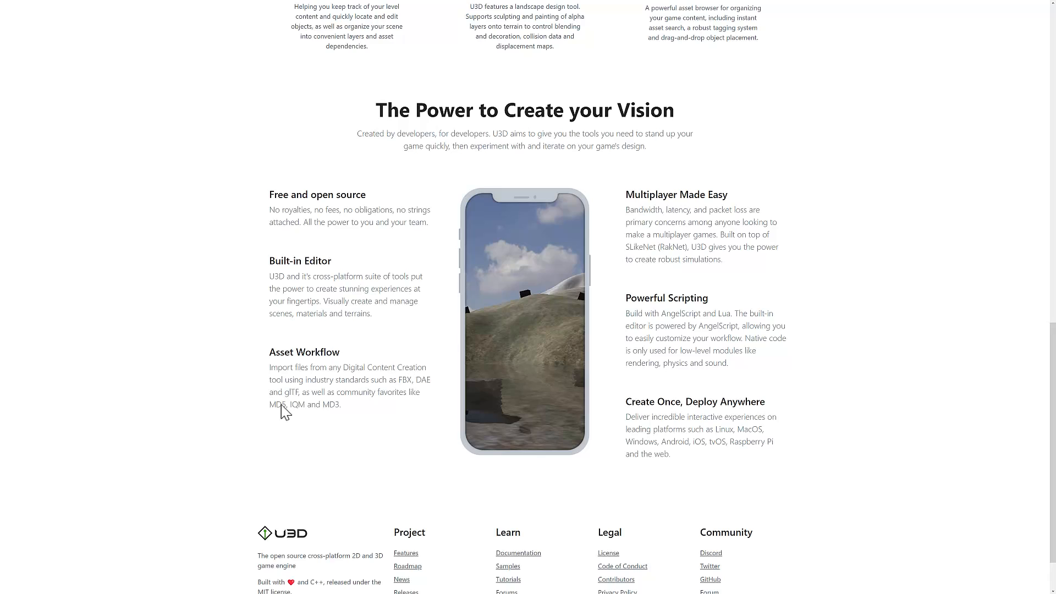
mouse_move(683, 188)
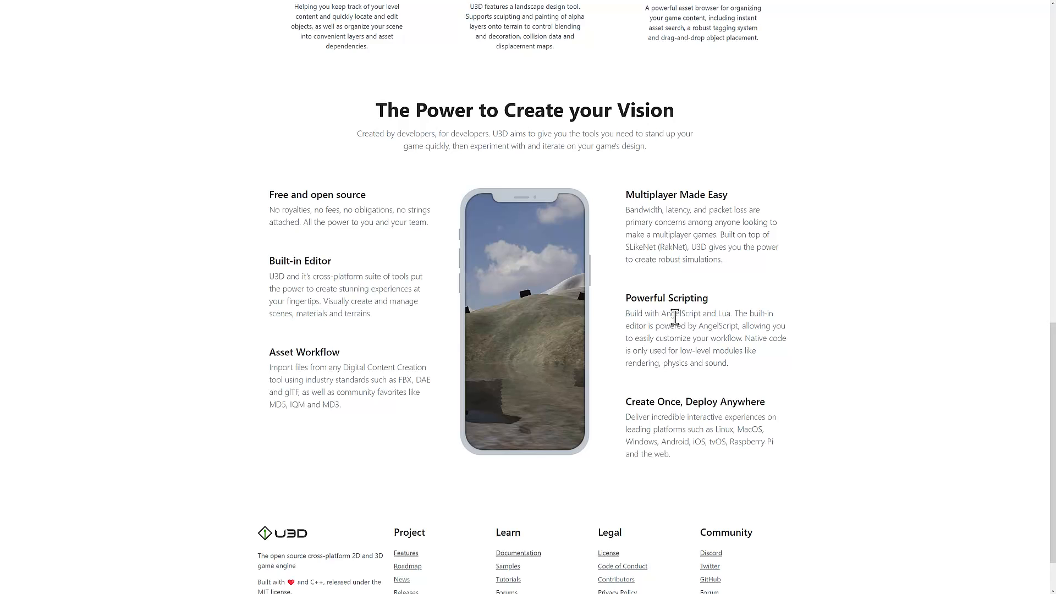
mouse_move(737, 431)
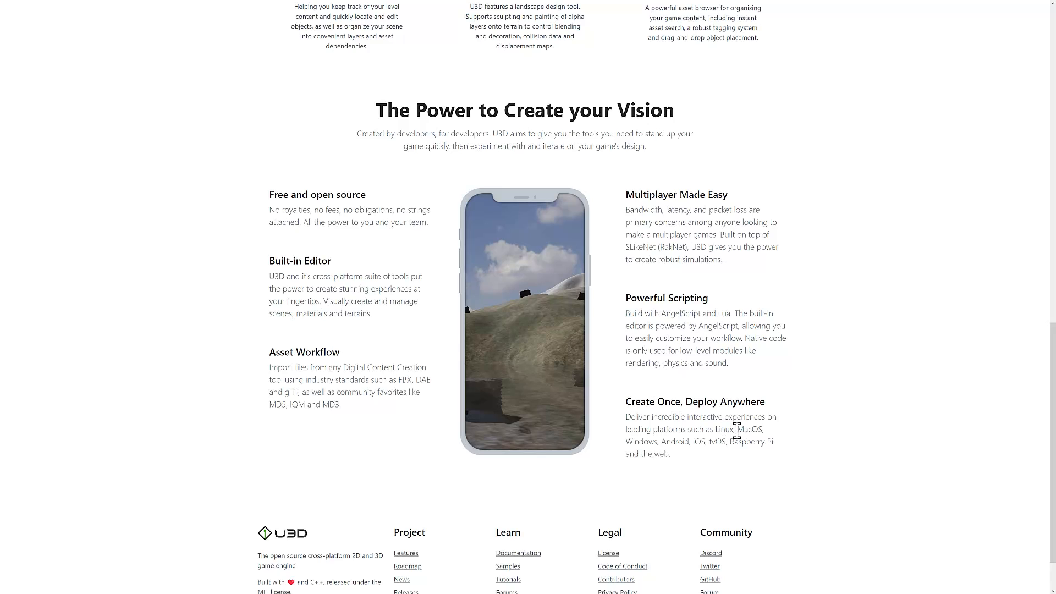
mouse_move(844, 413)
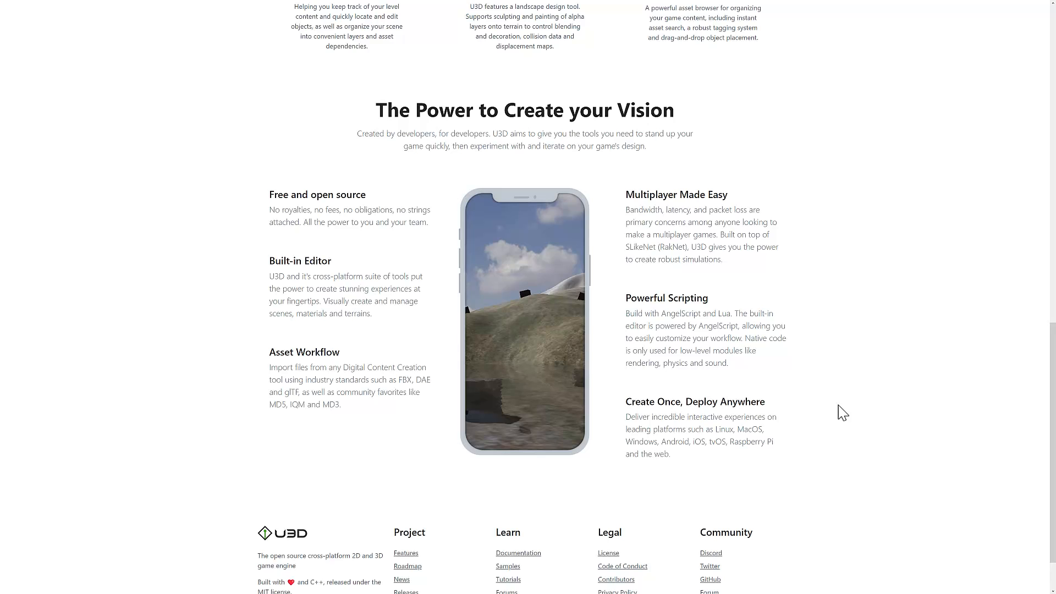
mouse_move(1000, 300)
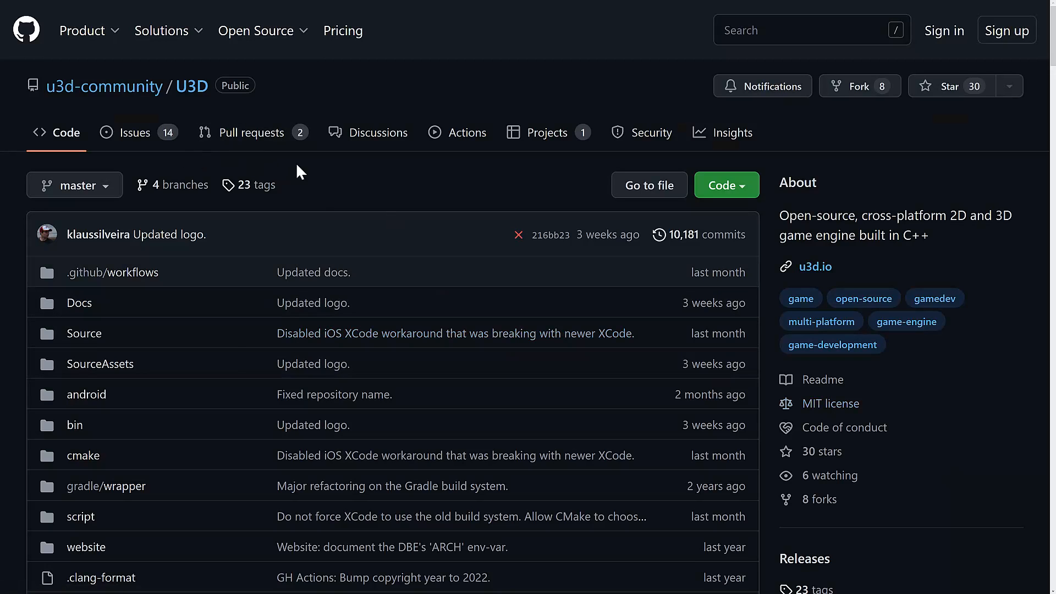
mouse_move(832, 402)
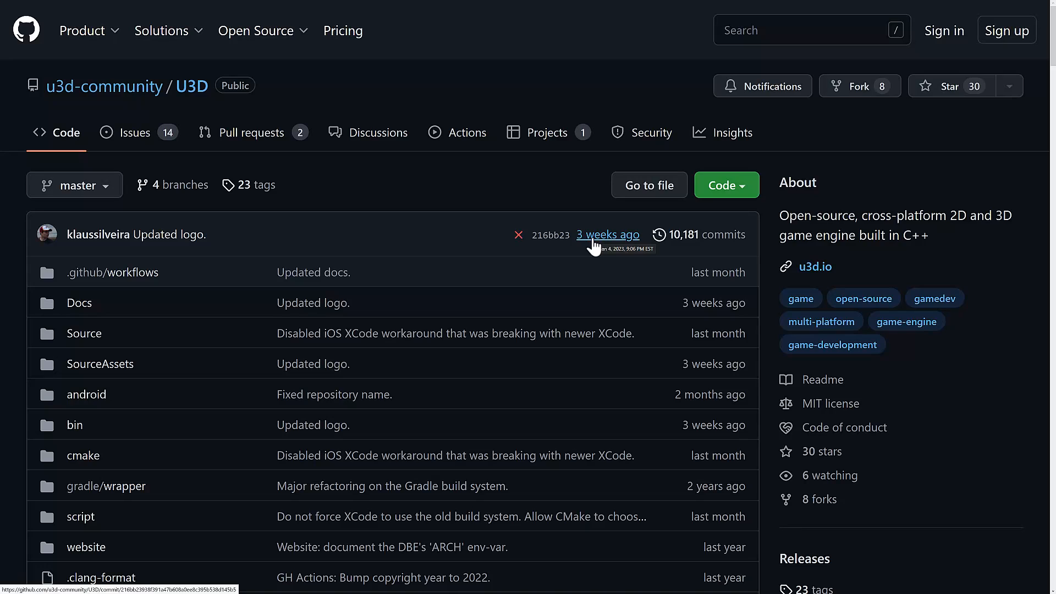
mouse_move(588, 292)
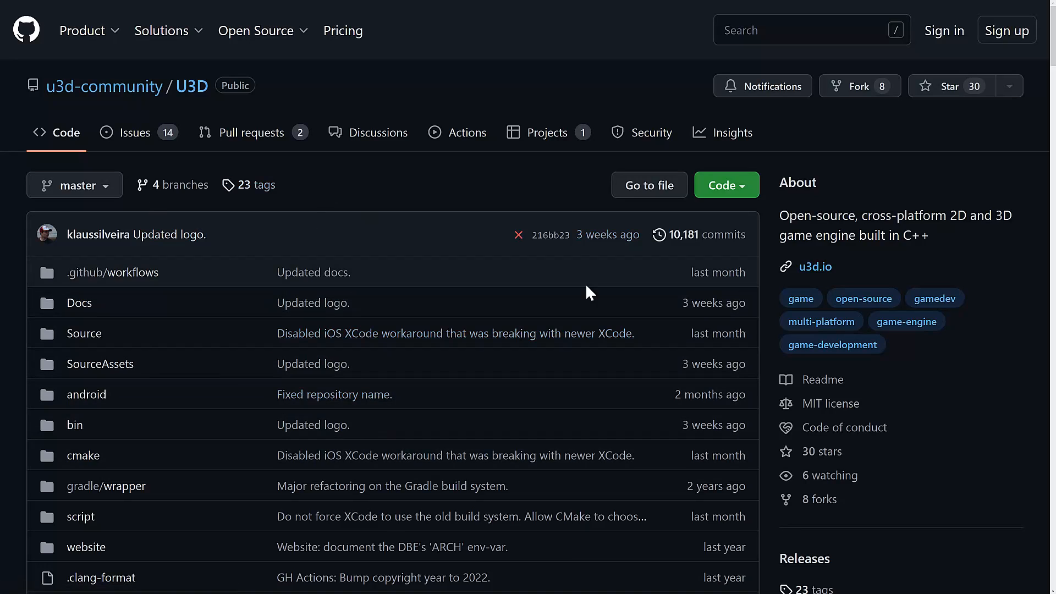
mouse_move(74, 185)
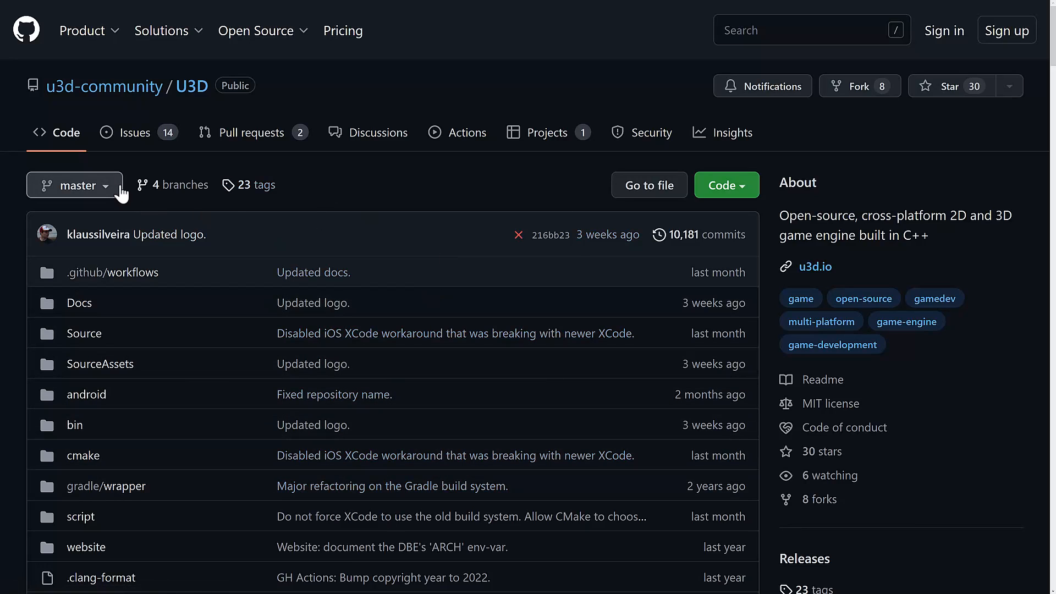
Step: Scroll the u3d-community/U3D repository through its files, contributors, languages and README Features section
click(74, 184)
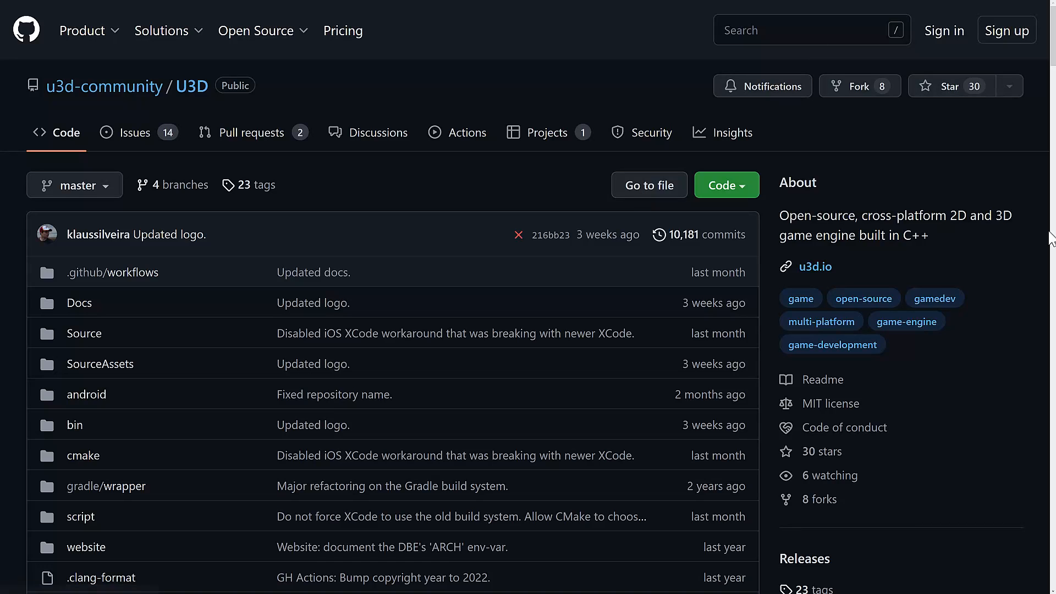
scroll(down, 3)
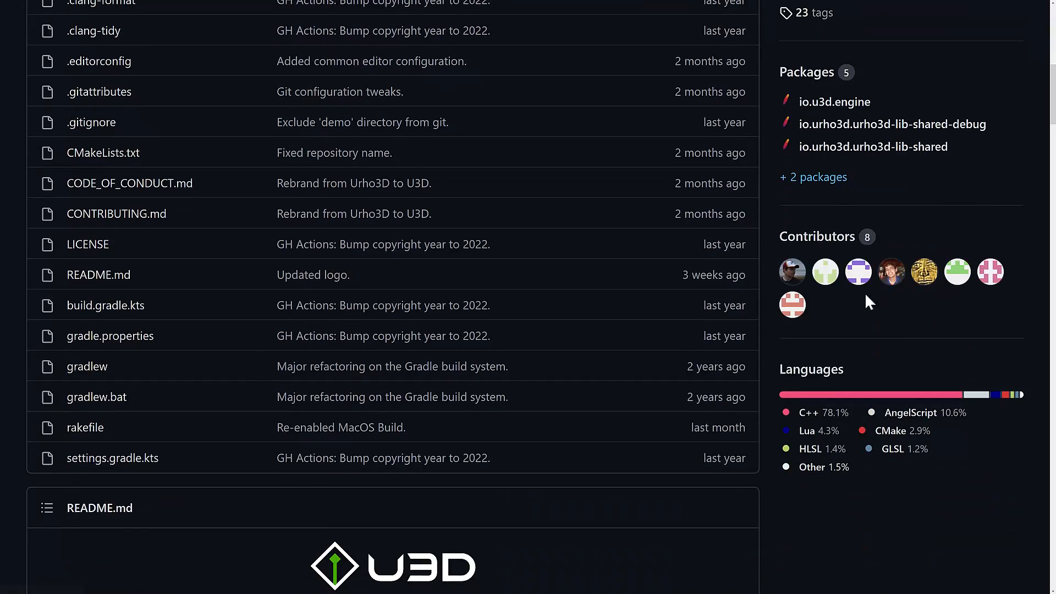
scroll(down, 3)
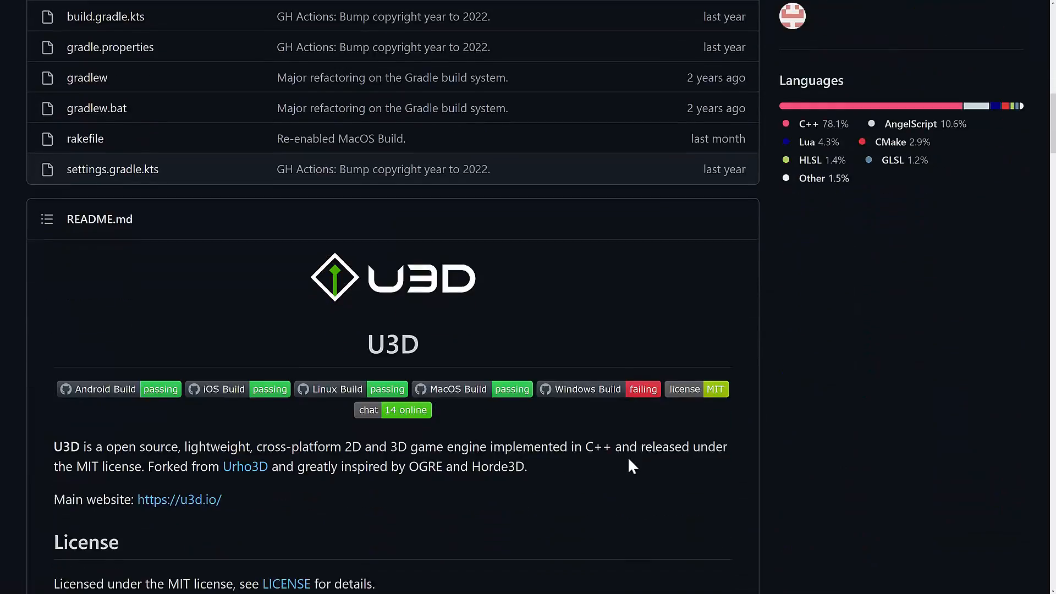
scroll(down, 3)
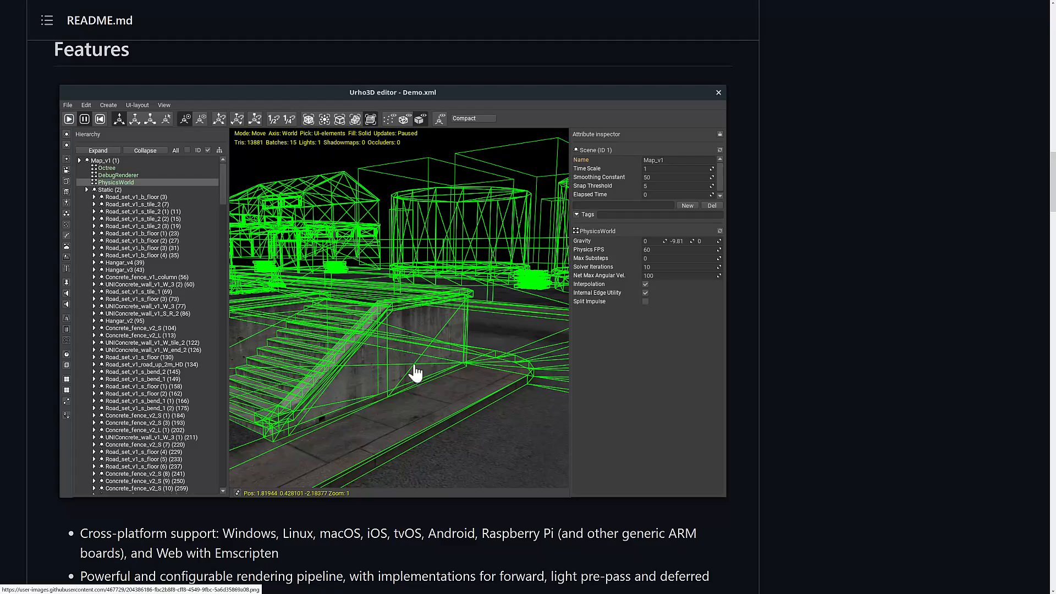
scroll(down, 3)
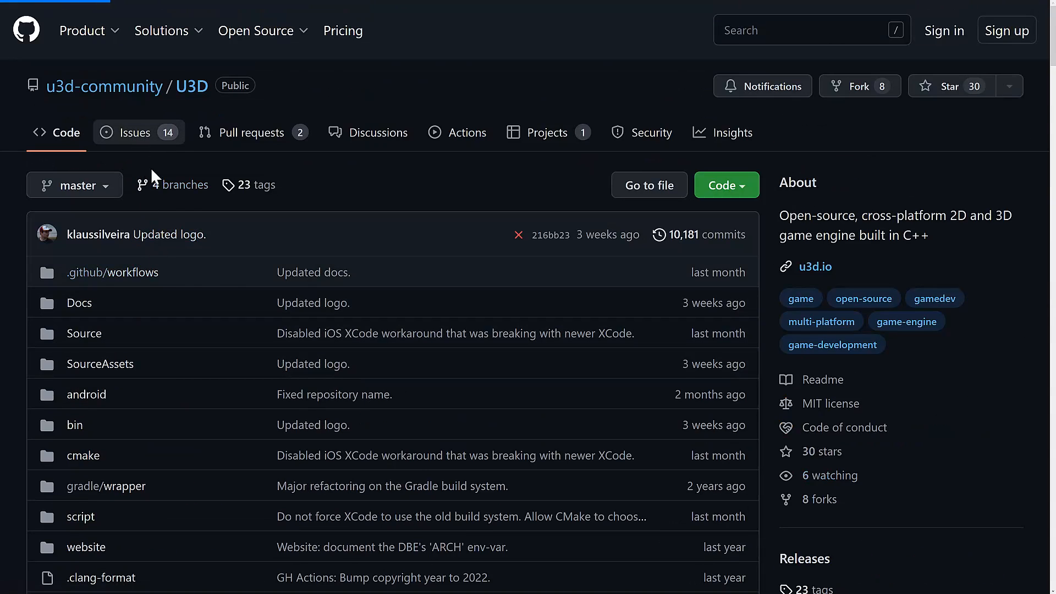
Step: Open issue #14 'Renaming URHO3D to U3D?' from the Issues list and read down its comments
click(133, 132)
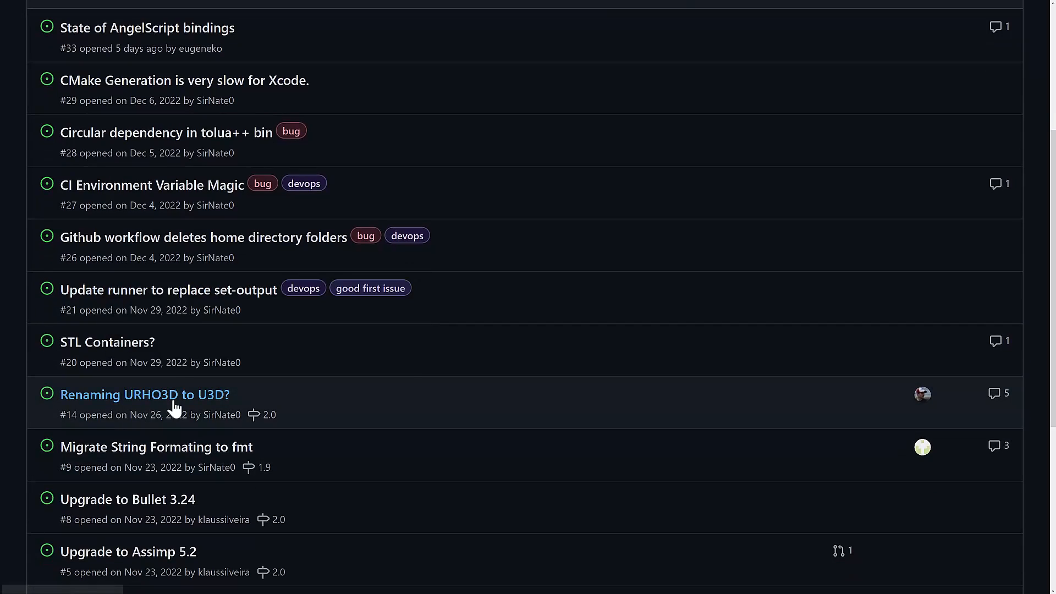
click(144, 393)
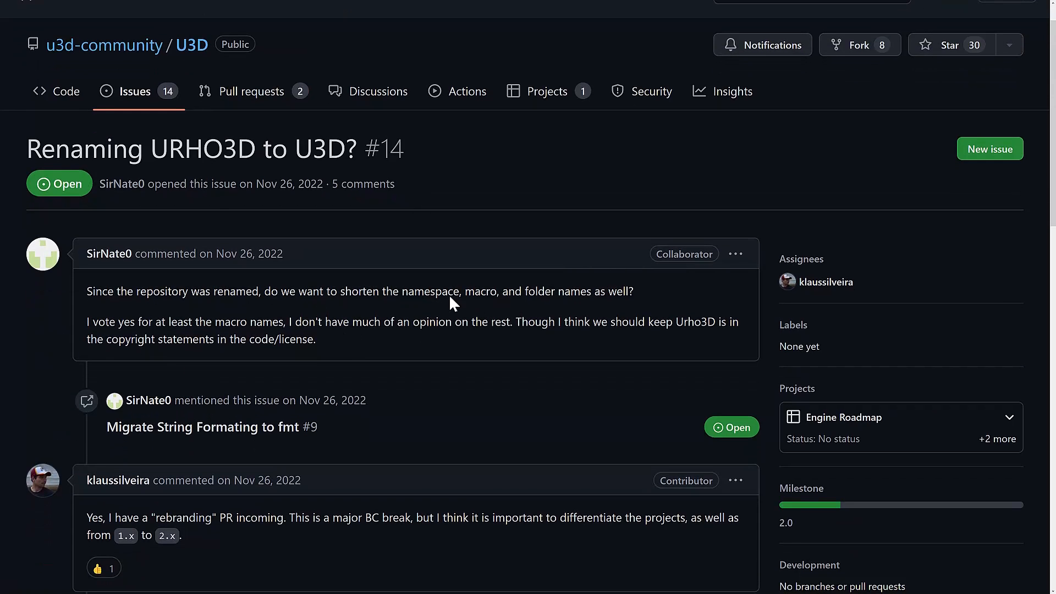
mouse_move(265, 149)
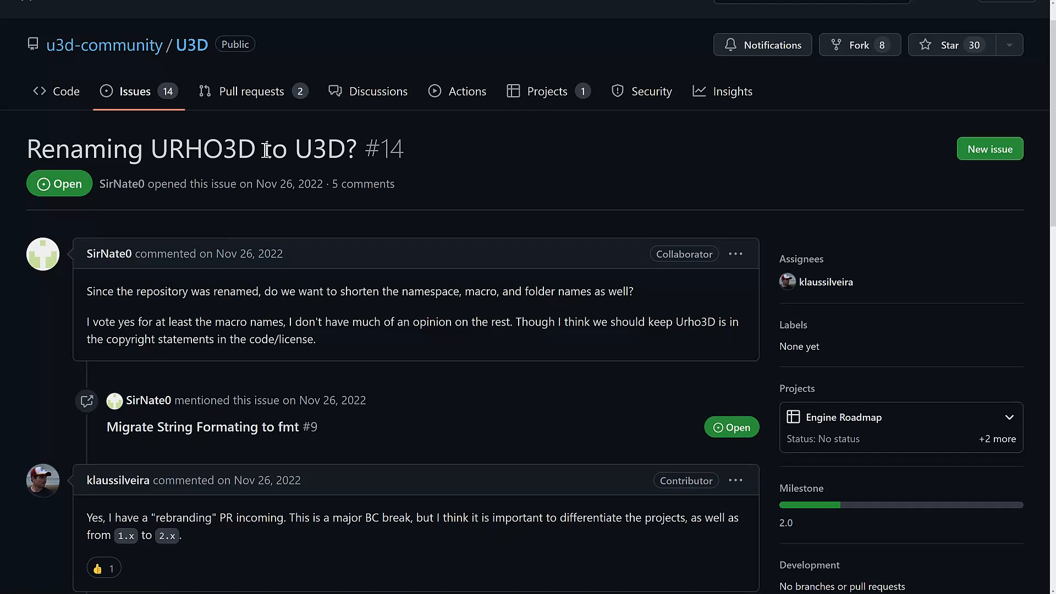
scroll(down, 3)
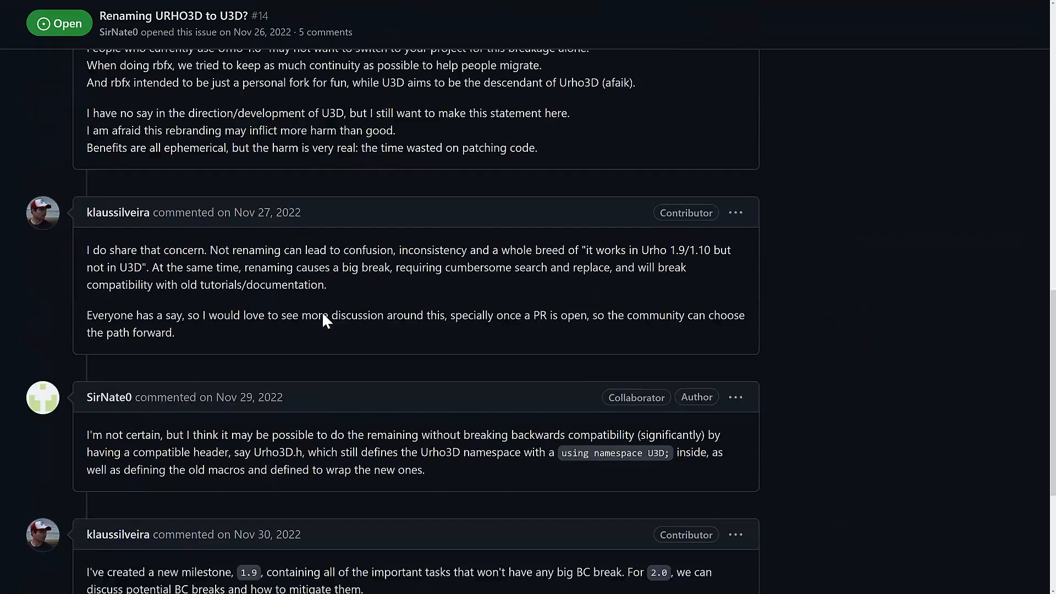
scroll(down, 3)
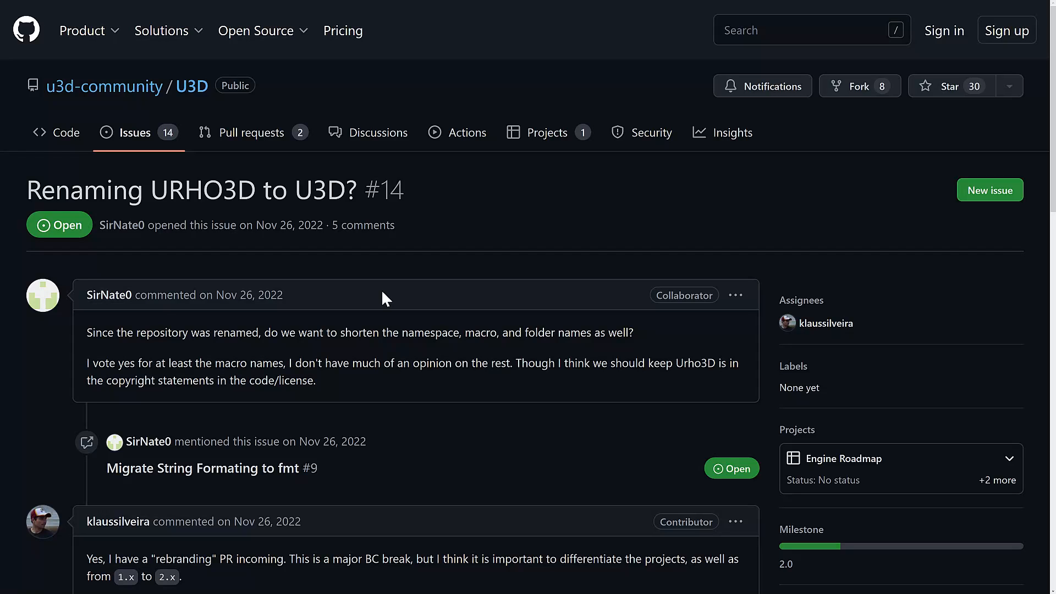
mouse_move(192, 206)
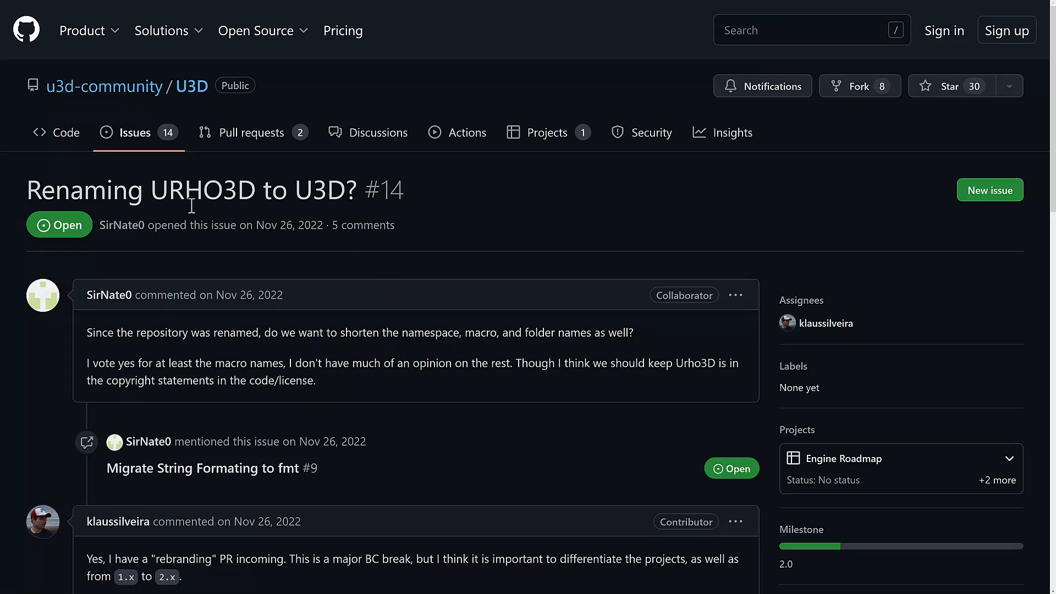
mouse_move(200, 170)
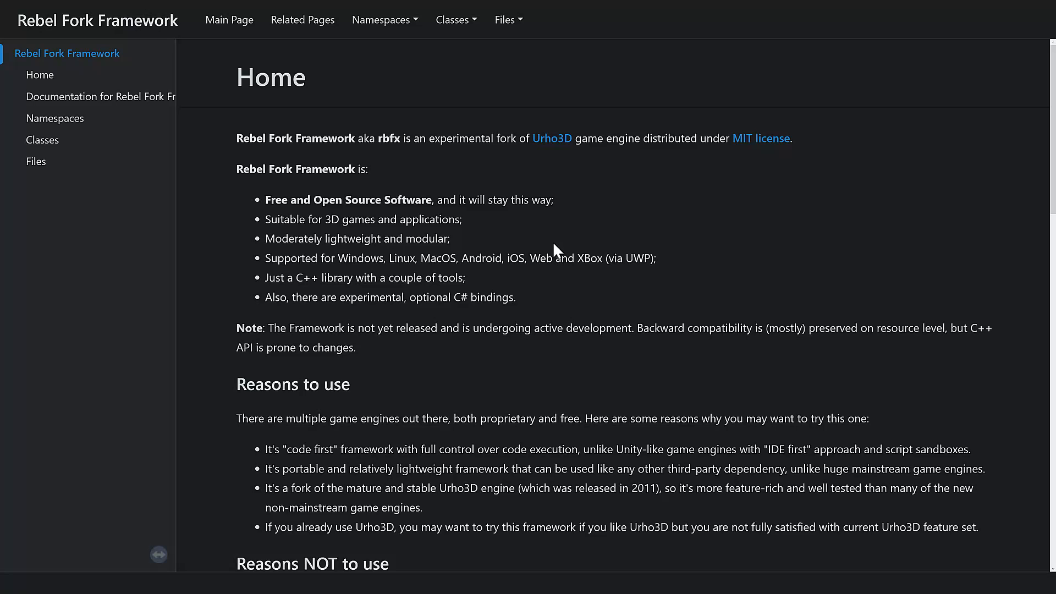
Step: Highlight the rbfx Home page bullet about experimental C# bindings
drag(326, 297, 517, 297)
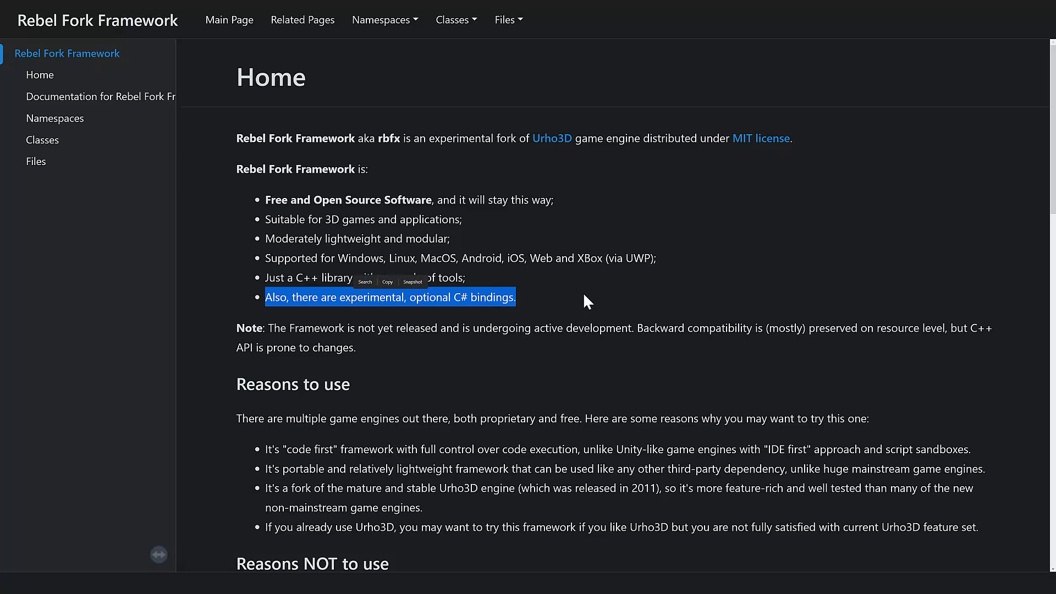
mouse_move(534, 302)
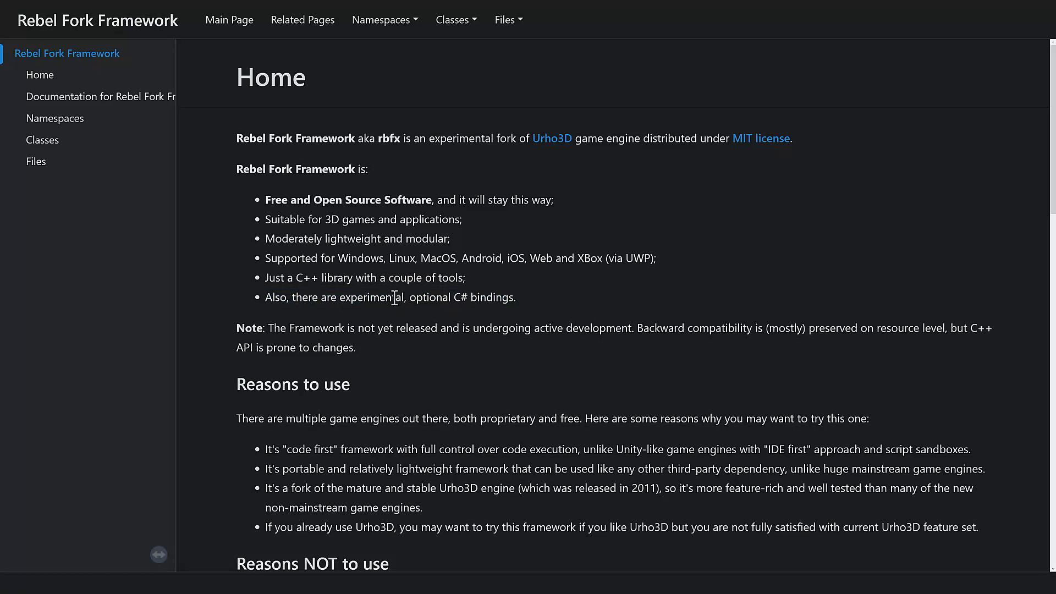
mouse_move(431, 302)
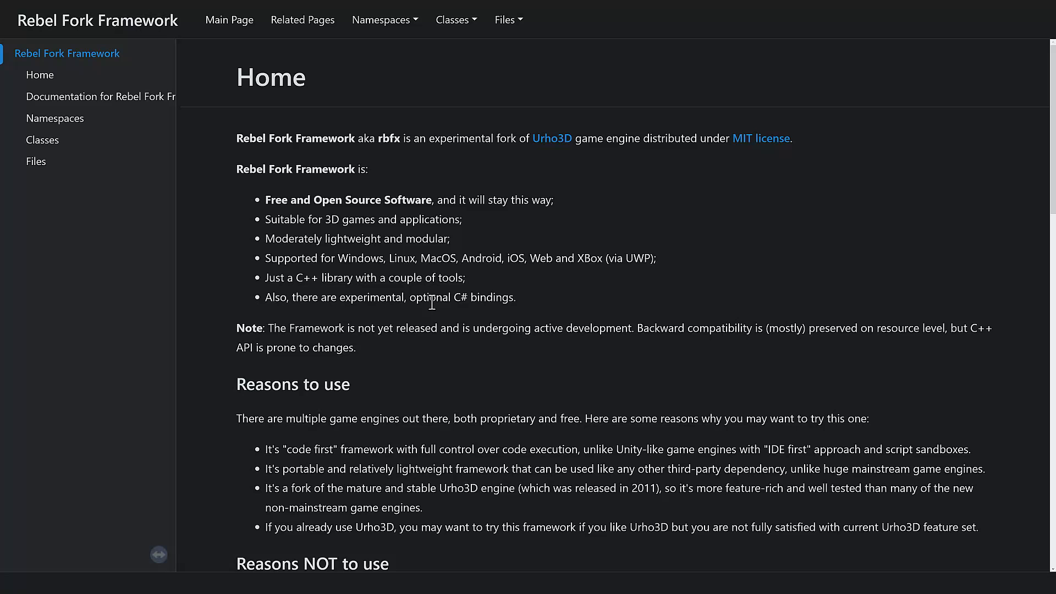
Step: Scroll the rbfx Home page to its 'Reasons to use' and 'Reasons NOT to use' sections
scroll(down, 3)
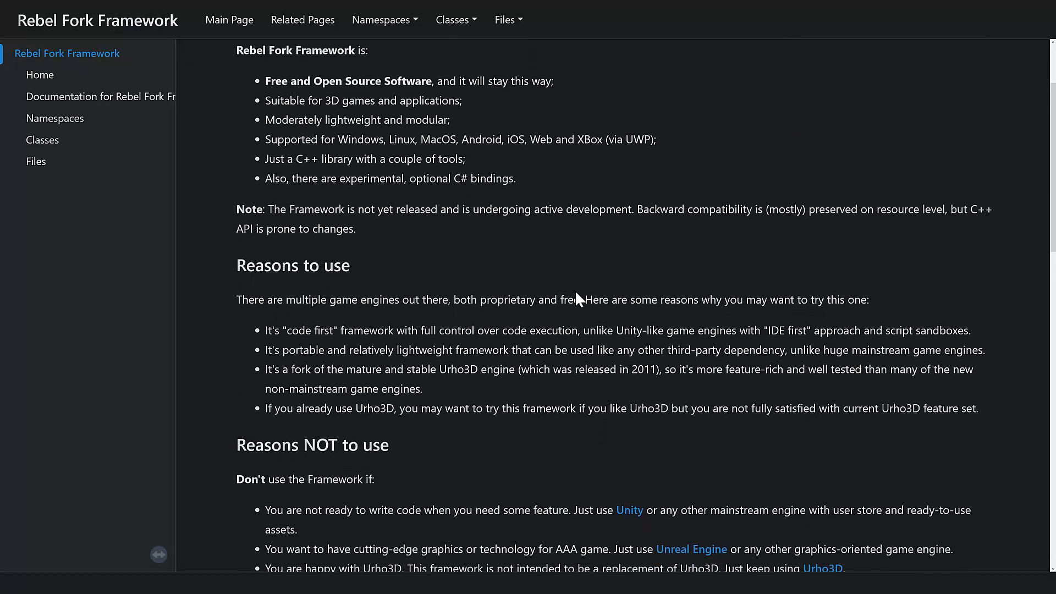
scroll(down, 3)
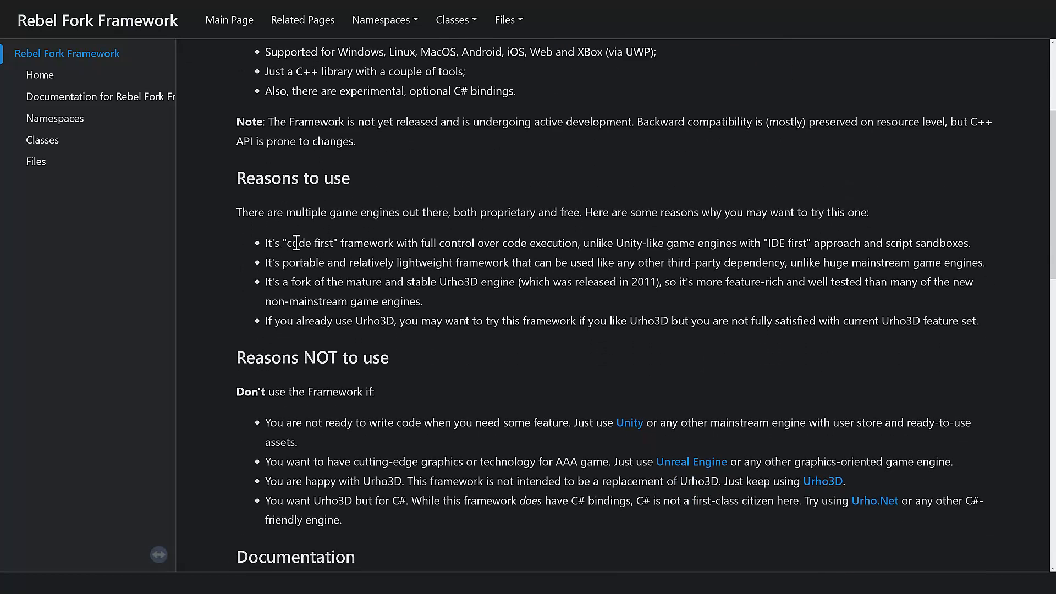
scroll(up, 3)
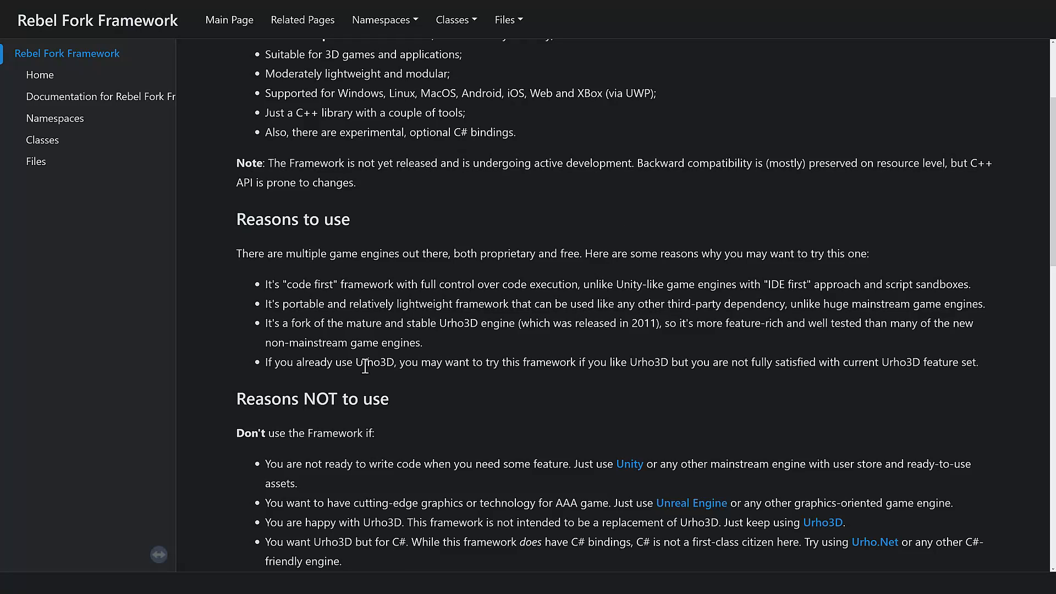
mouse_move(618, 367)
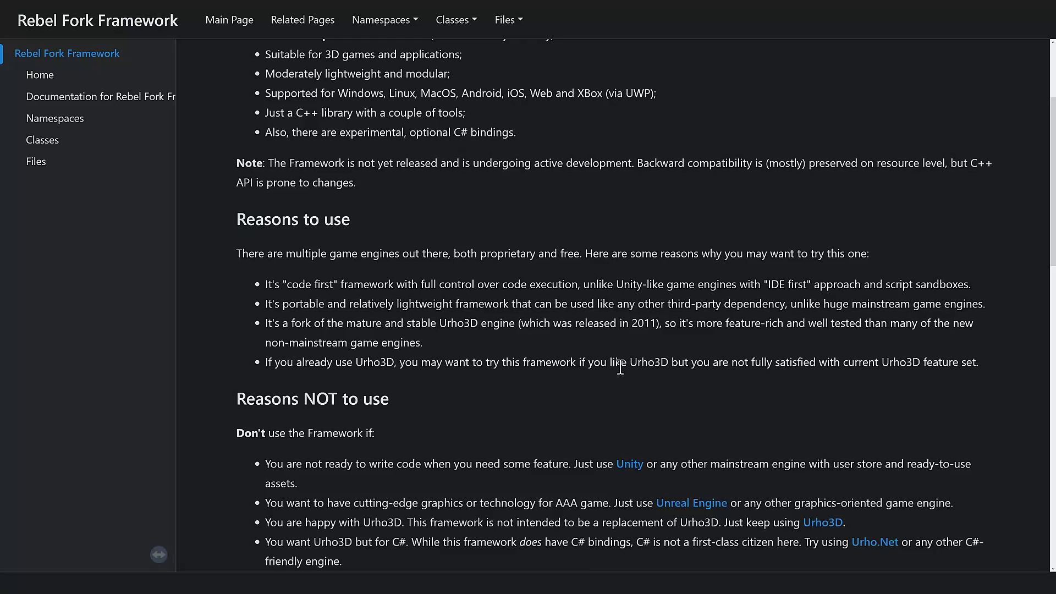
mouse_move(829, 364)
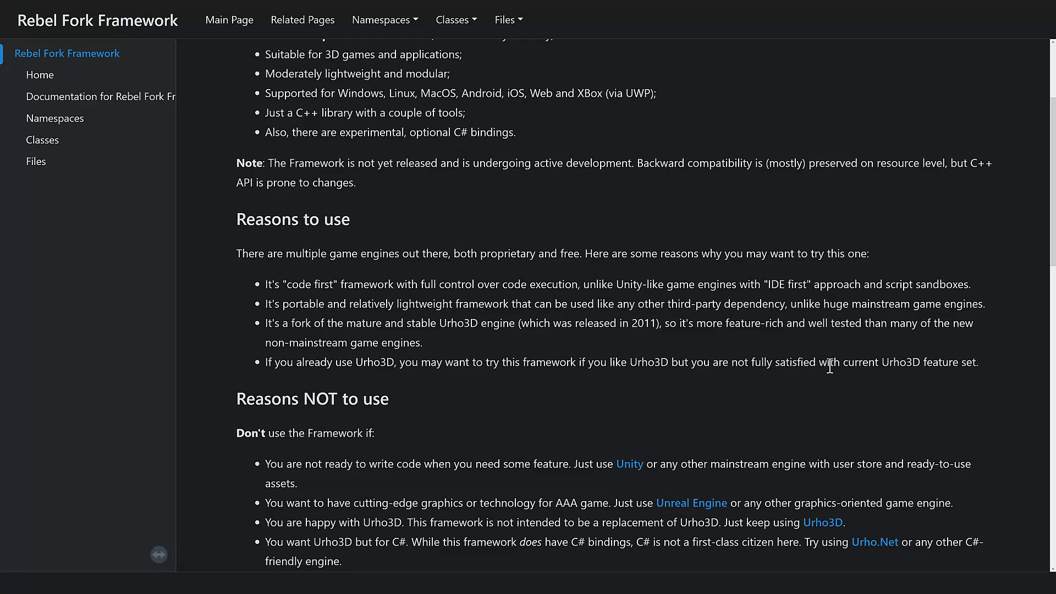
mouse_move(935, 361)
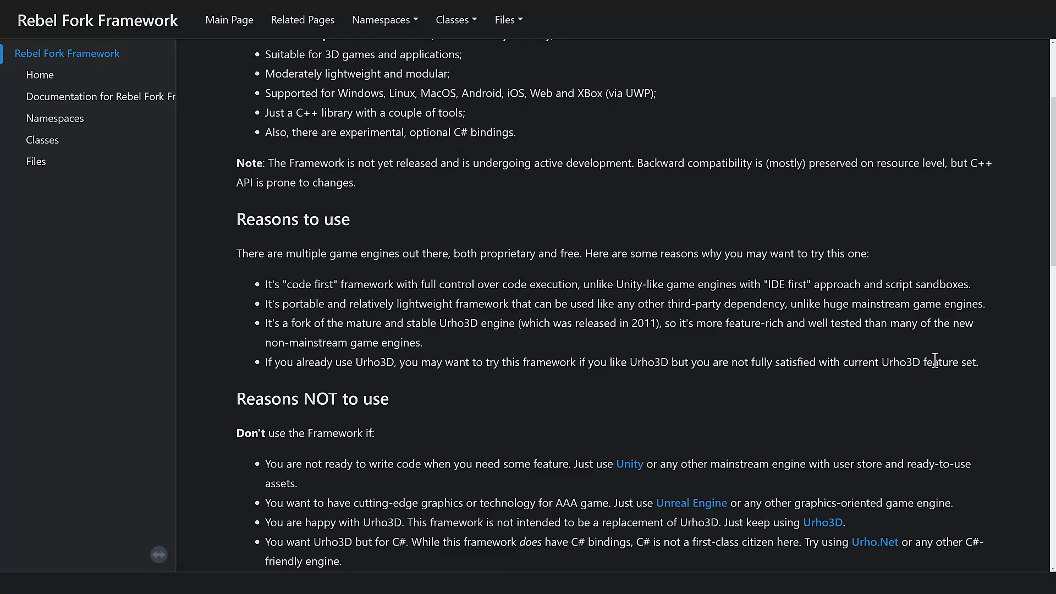
mouse_move(535, 349)
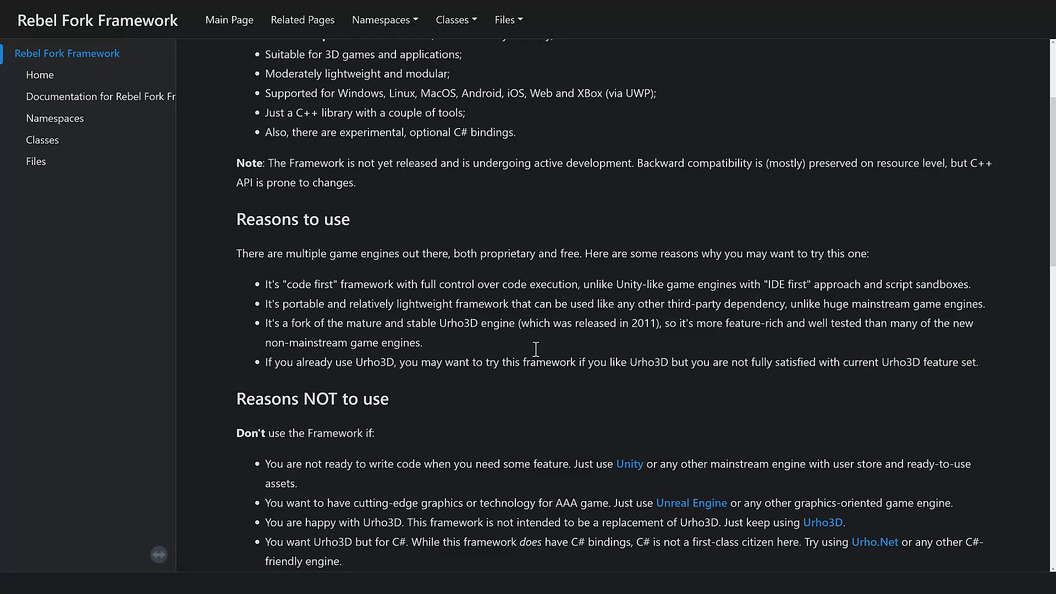
mouse_move(793, 352)
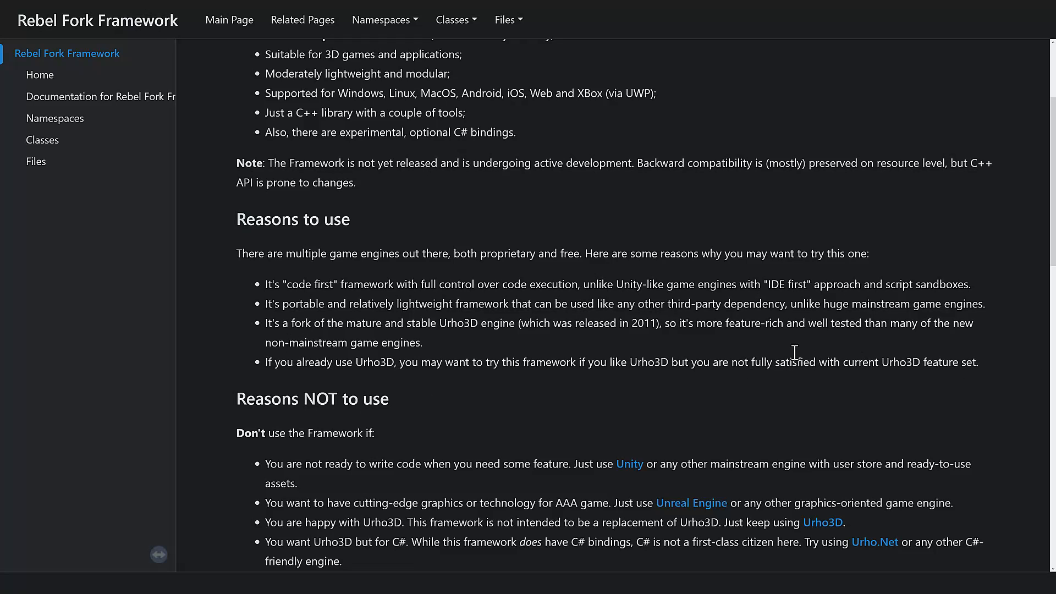
mouse_move(489, 278)
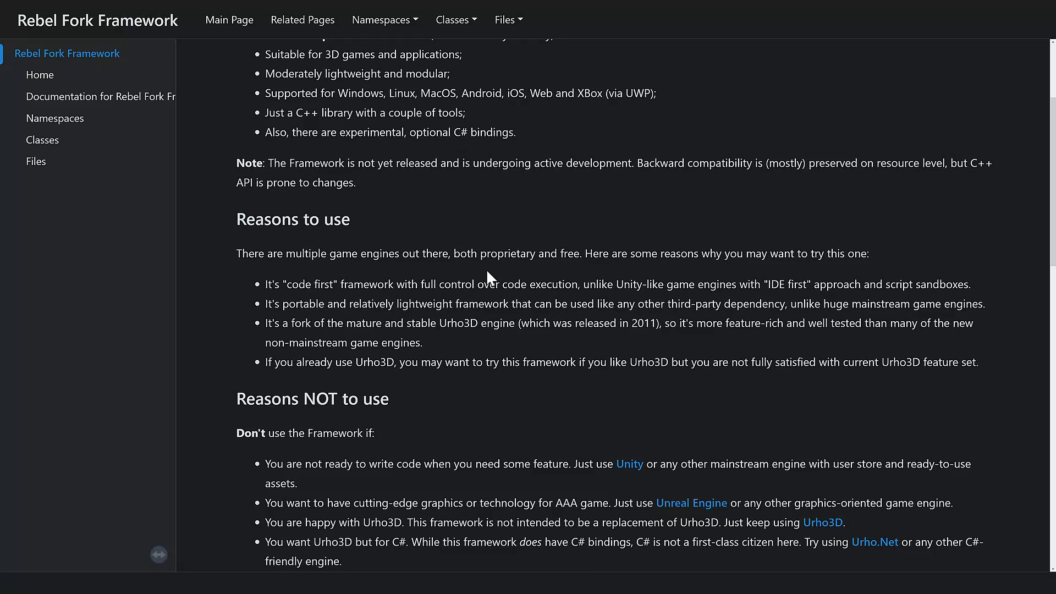
mouse_move(781, 345)
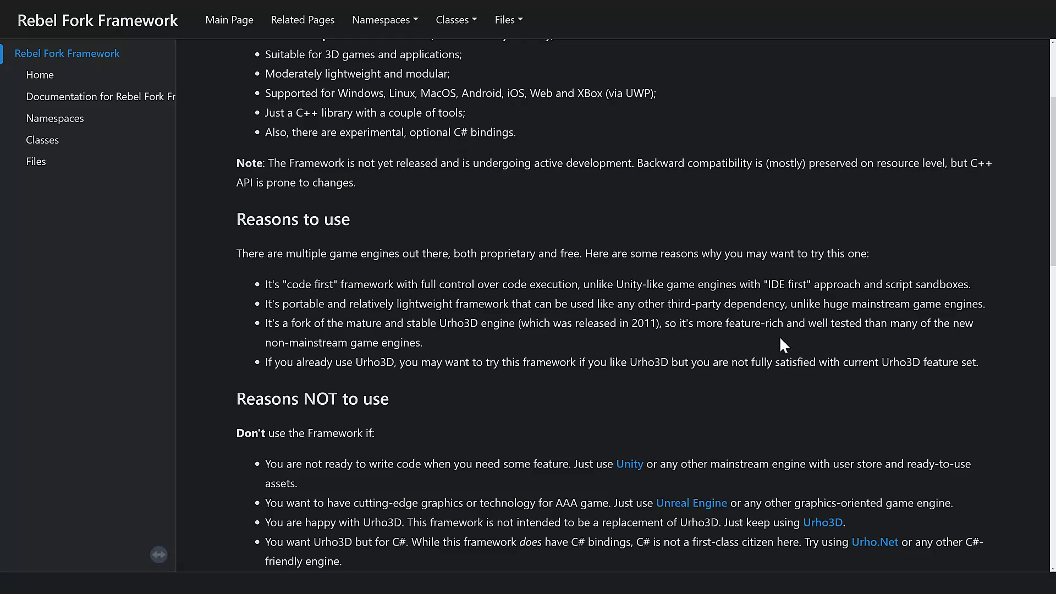
Step: Read down through the Documentation and 'Using the Framework' sections, then follow the link to the rbfx GitHub repository
scroll(down, 3)
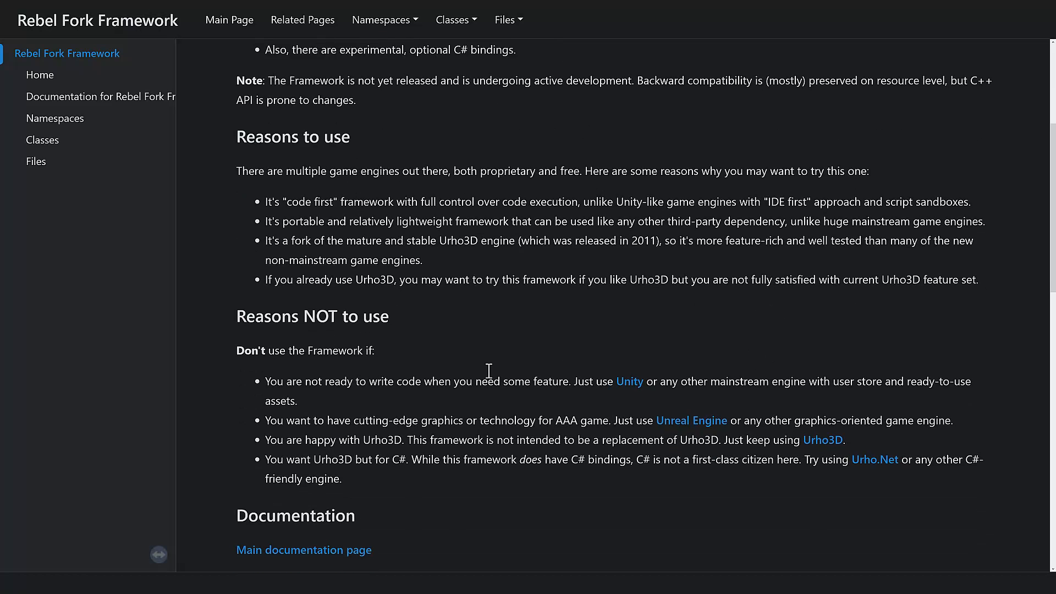
scroll(down, 3)
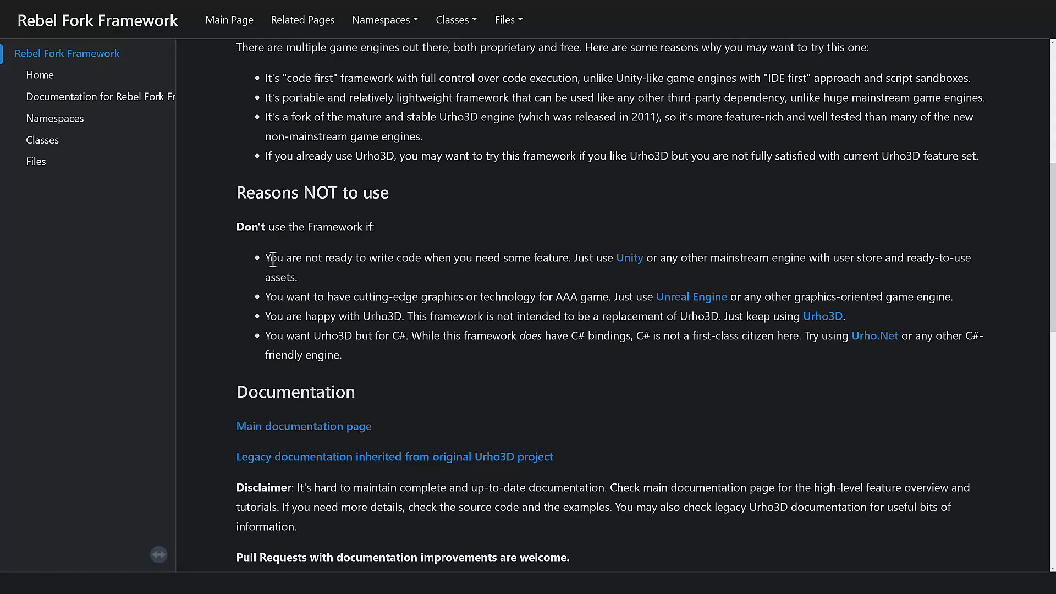
scroll(down, 3)
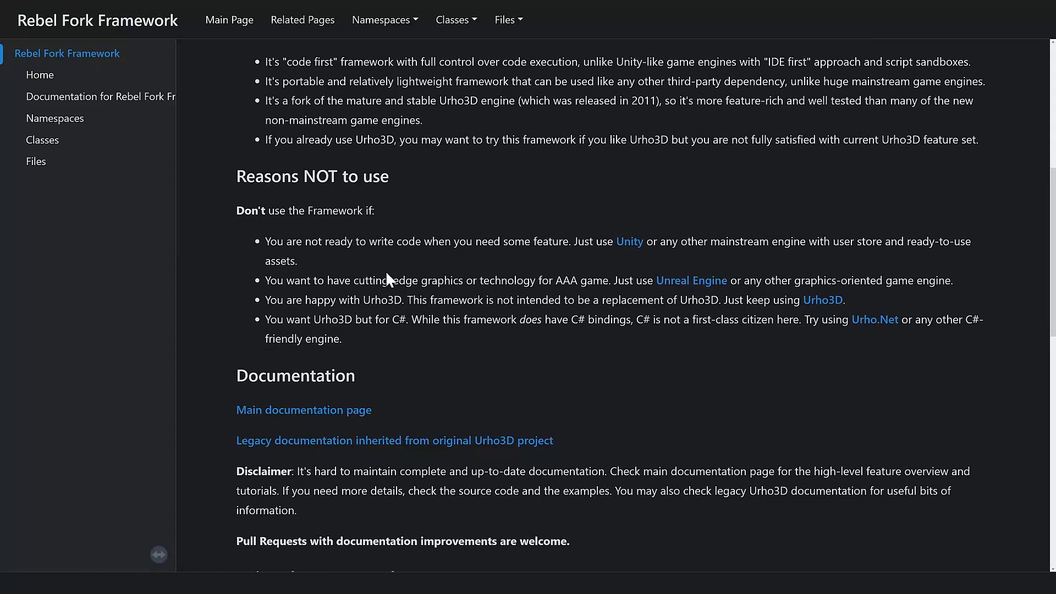
scroll(down, 3)
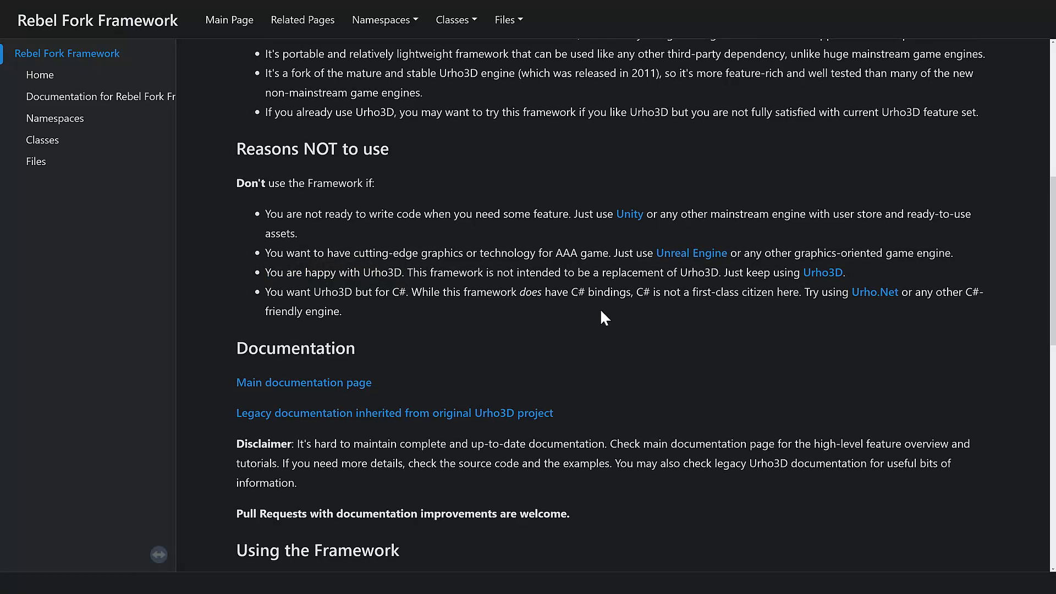
scroll(down, 3)
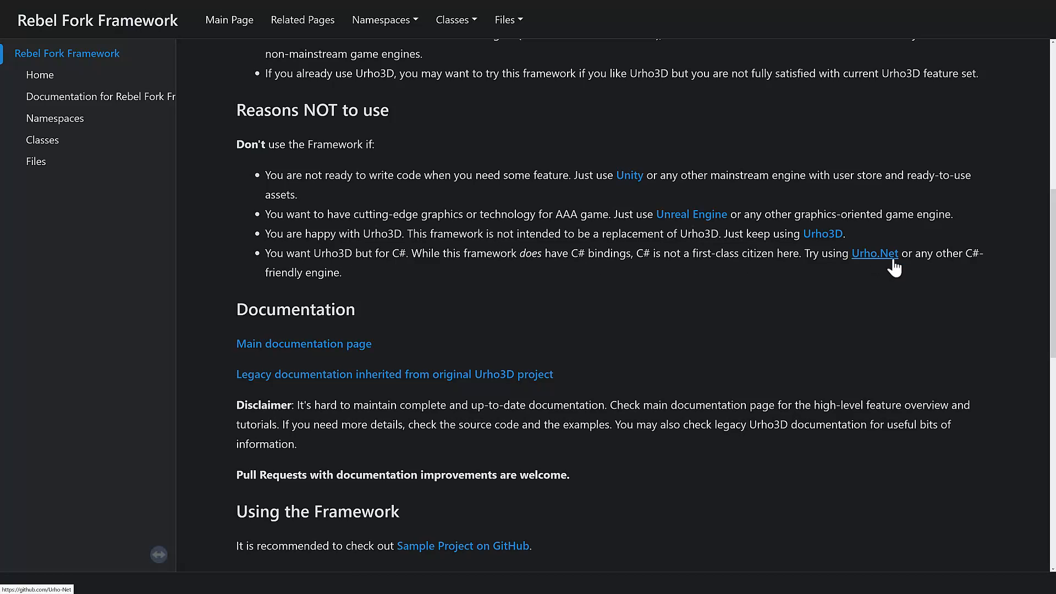
scroll(down, 3)
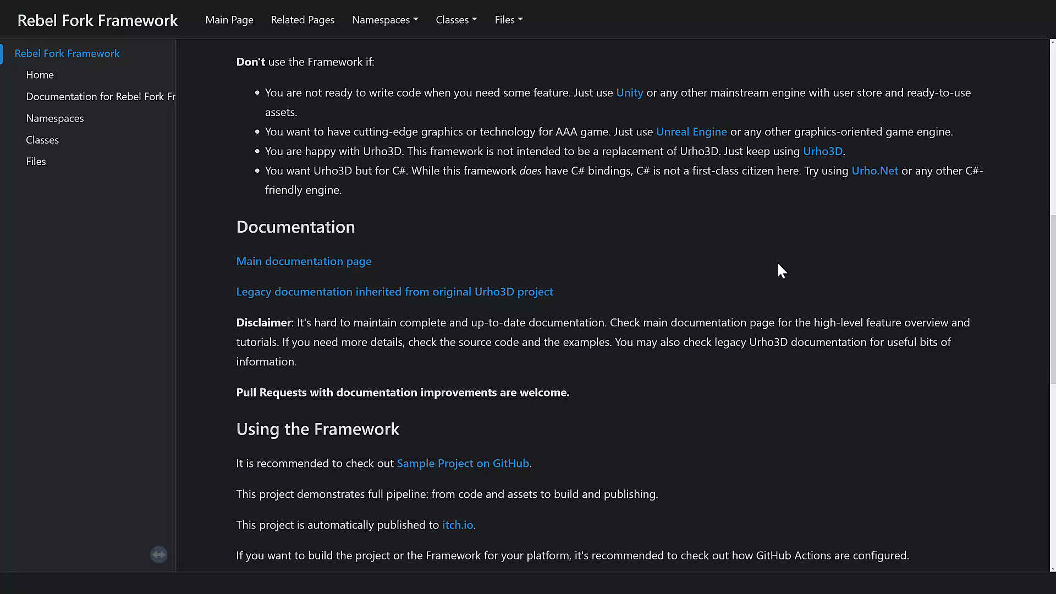
click(39, 75)
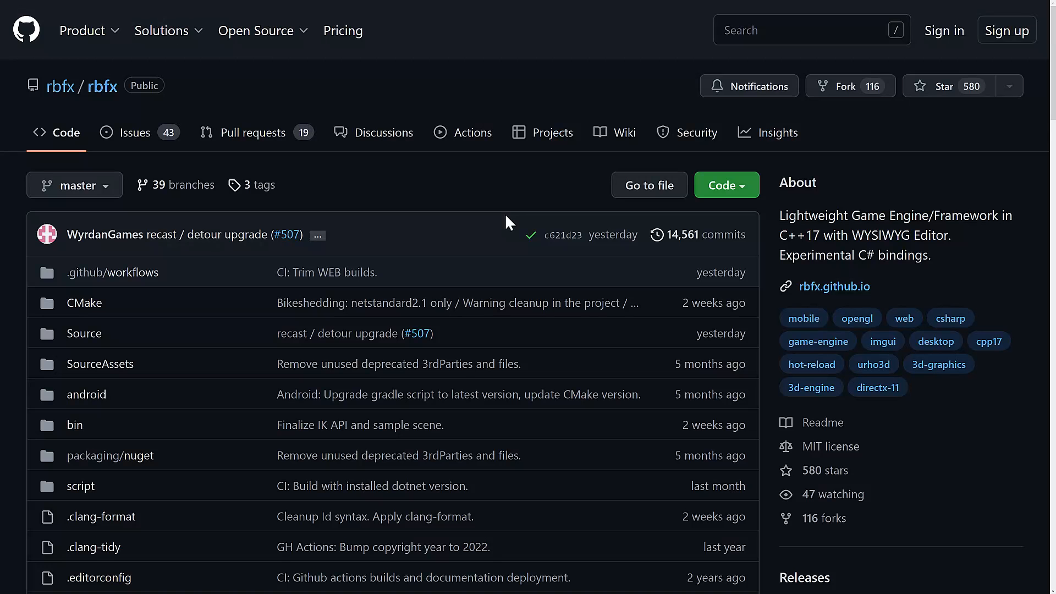
mouse_move(613, 234)
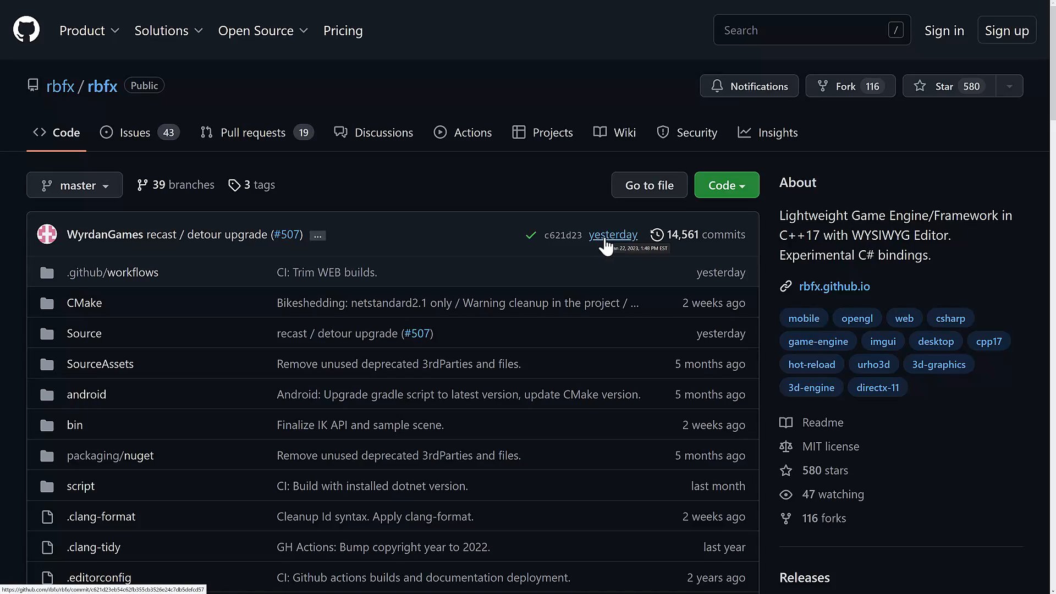
Step: Scroll the rbfx/rbfx repository down past its file list to the README introducing Rebel Fork Framework
scroll(down, 3)
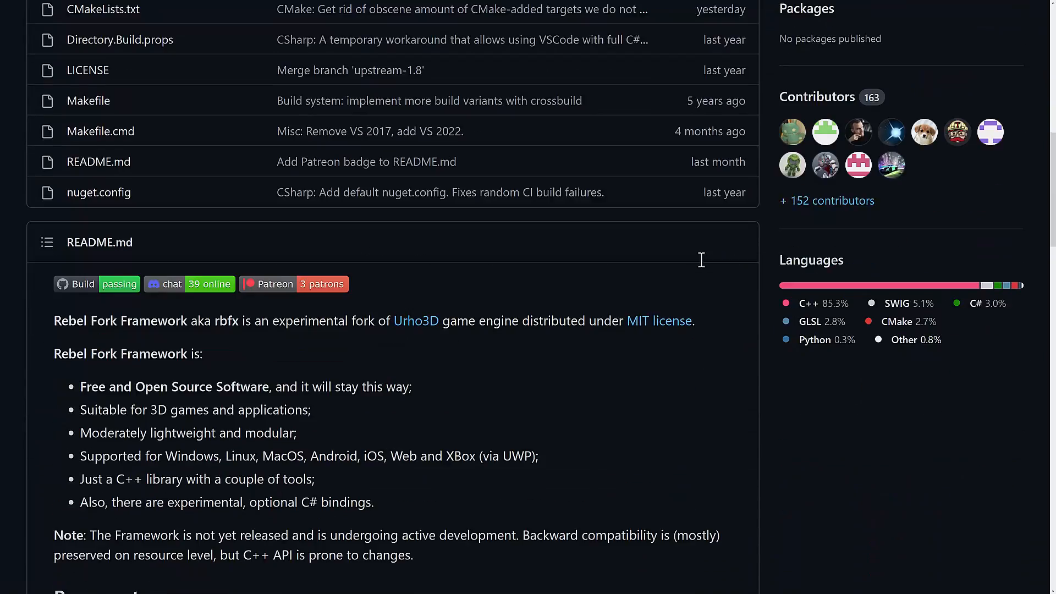